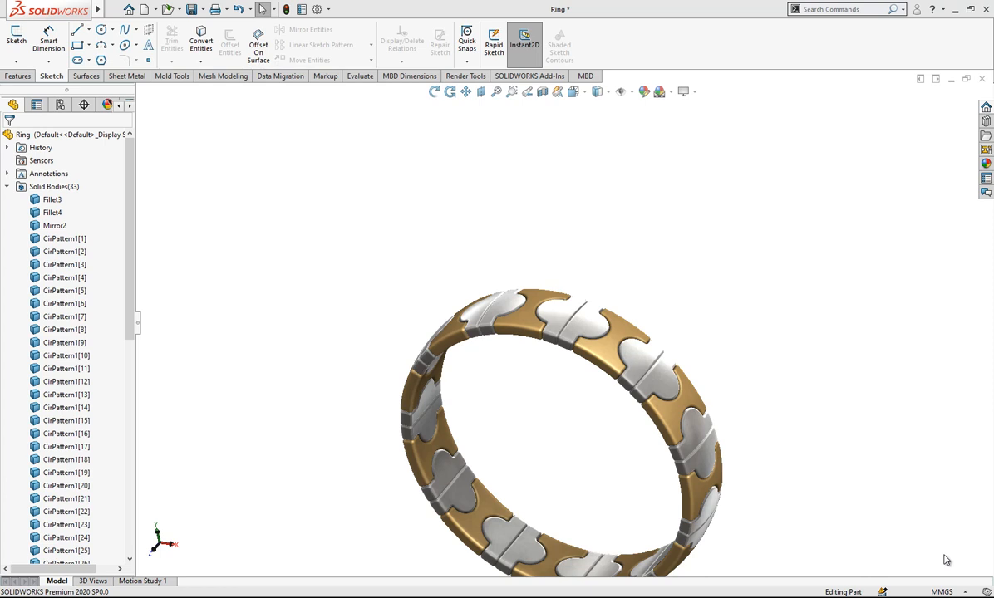
mouse_move(648, 559)
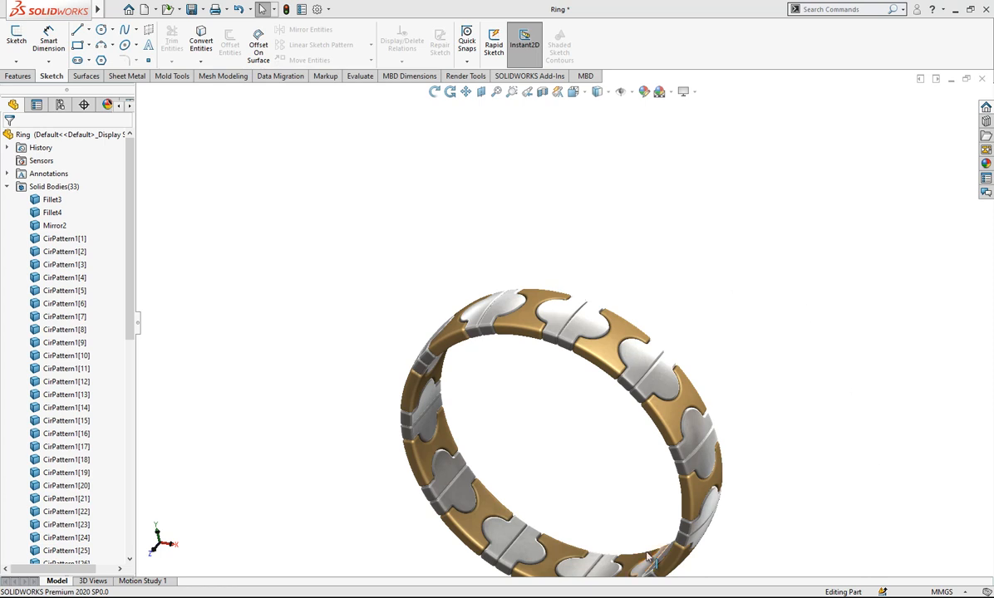
Create a new empty Part document from the New SOLIDWORKS Document dialog
left_click(148, 10)
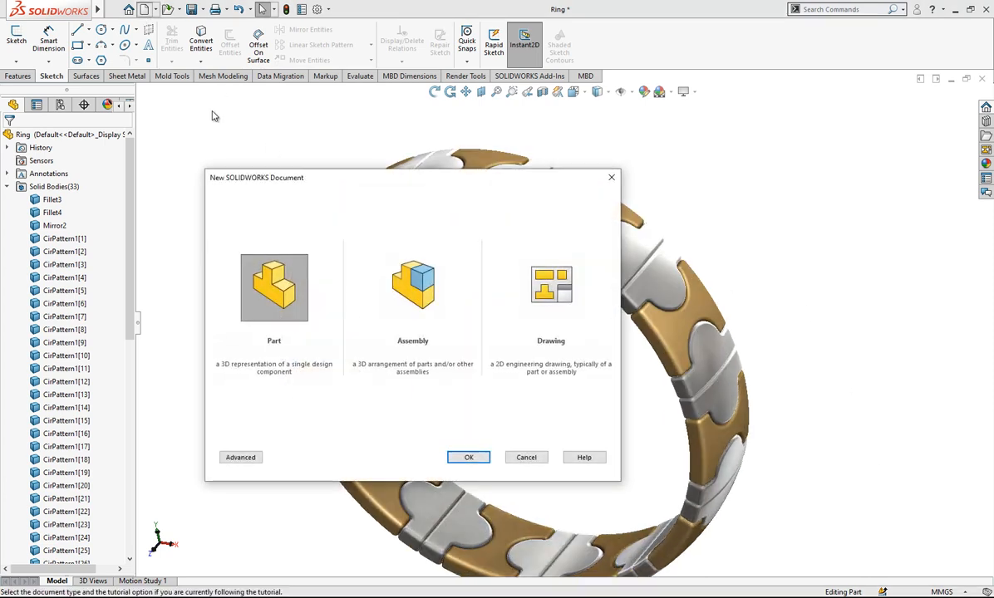
left_click(468, 457)
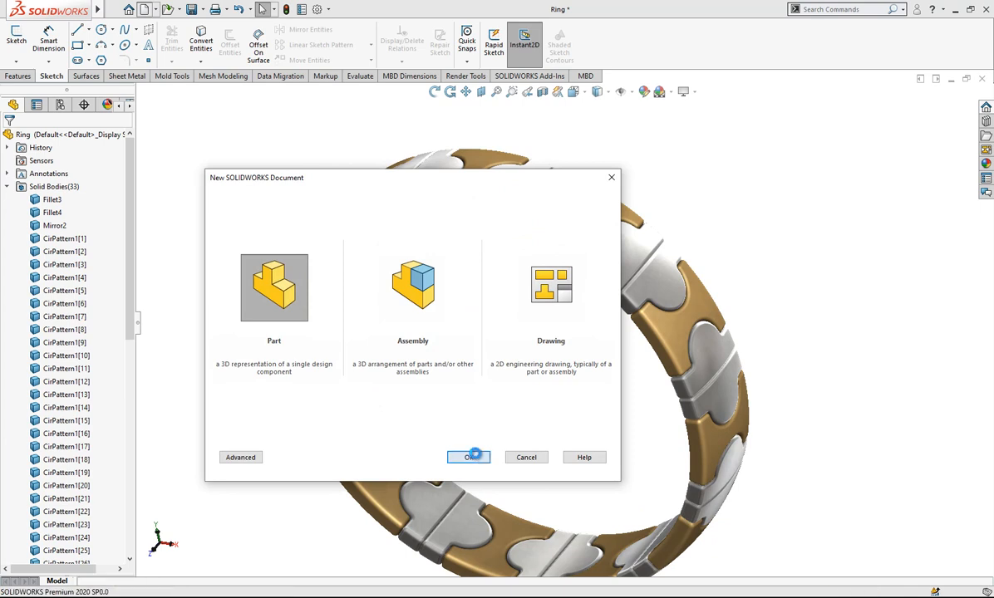
left_click(469, 457)
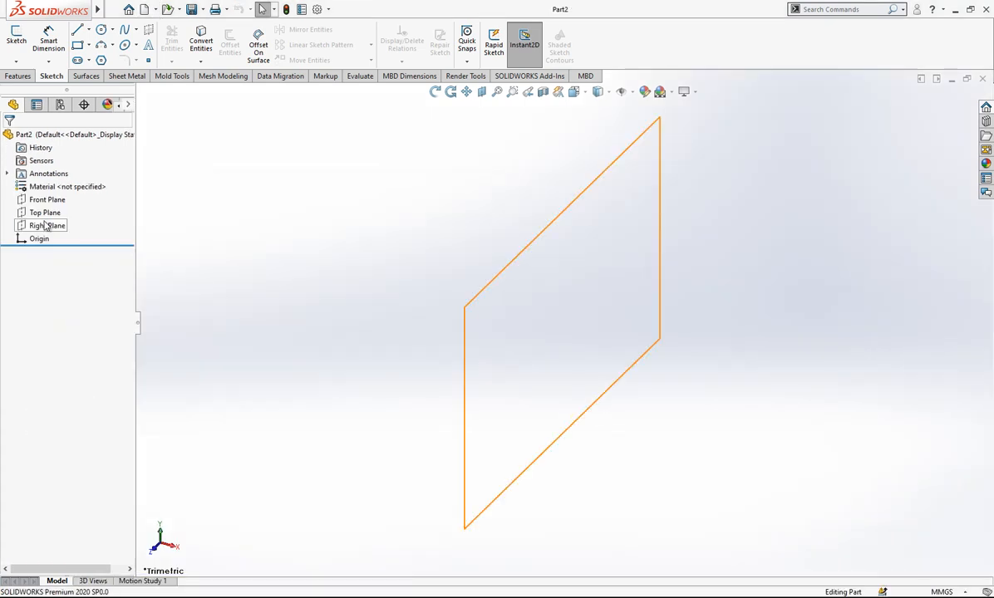
Sketch the band profile on the Right Plane with a centreline, side lines and a 3-point arc top
left_click(51, 226)
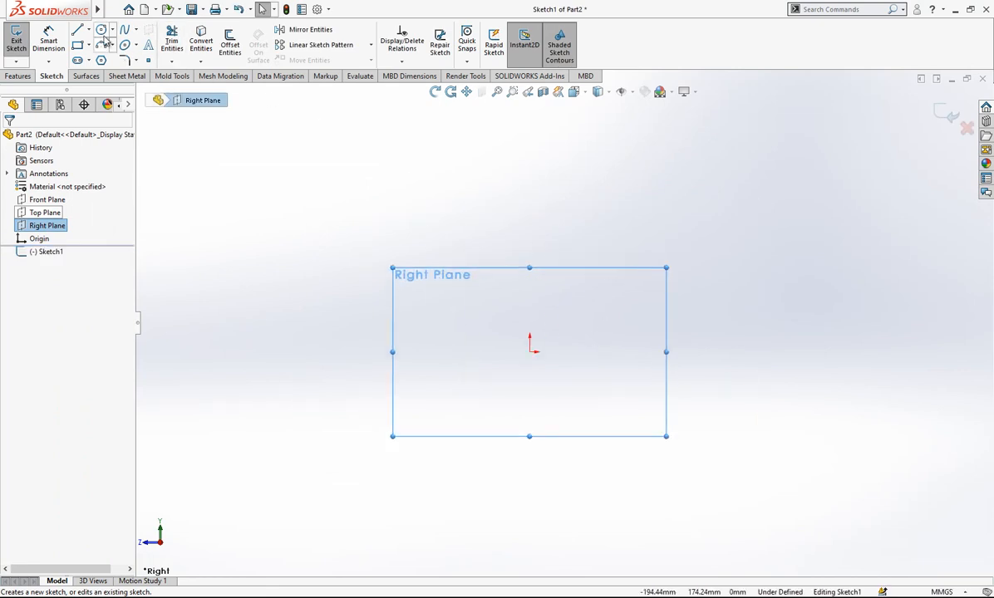
left_click(80, 30)
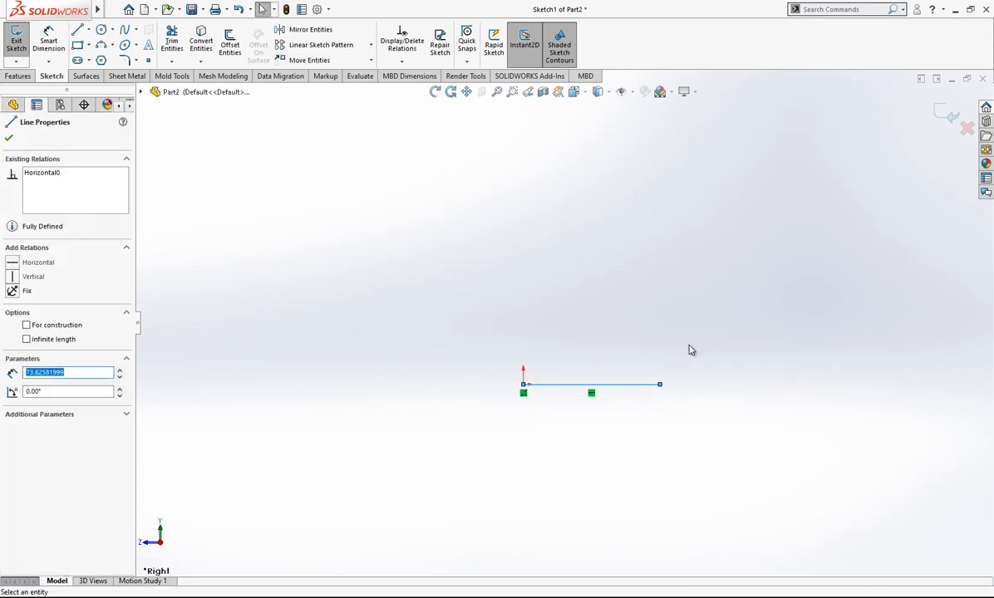
left_click_drag(523, 383, 532, 219)
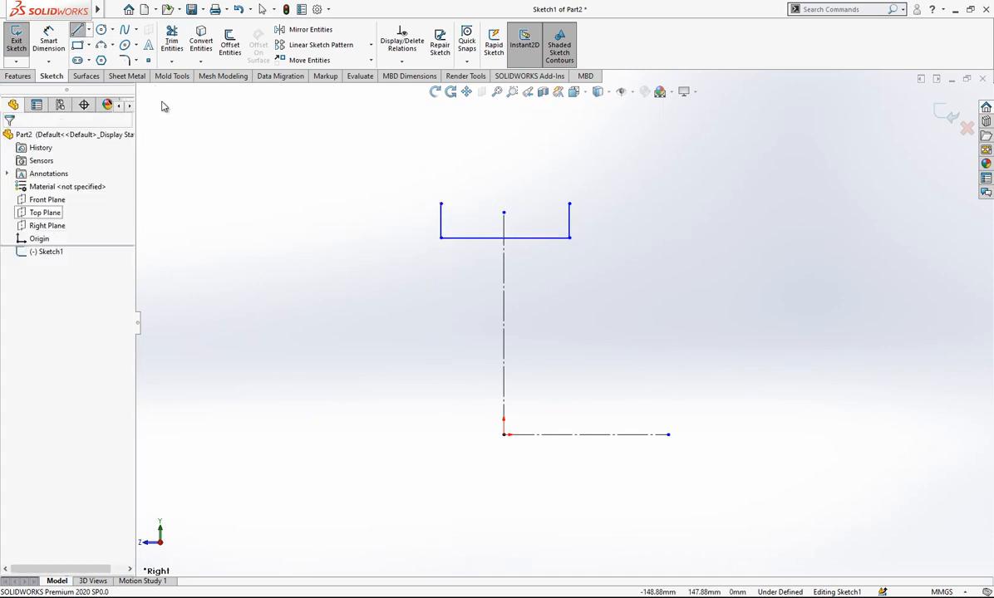
left_click(103, 30)
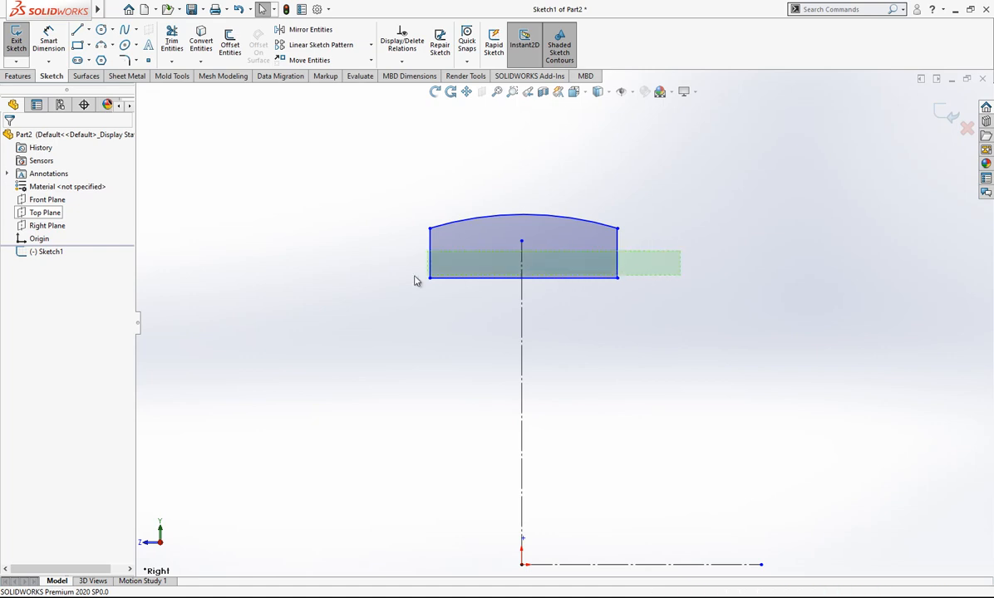
left_click(481, 276)
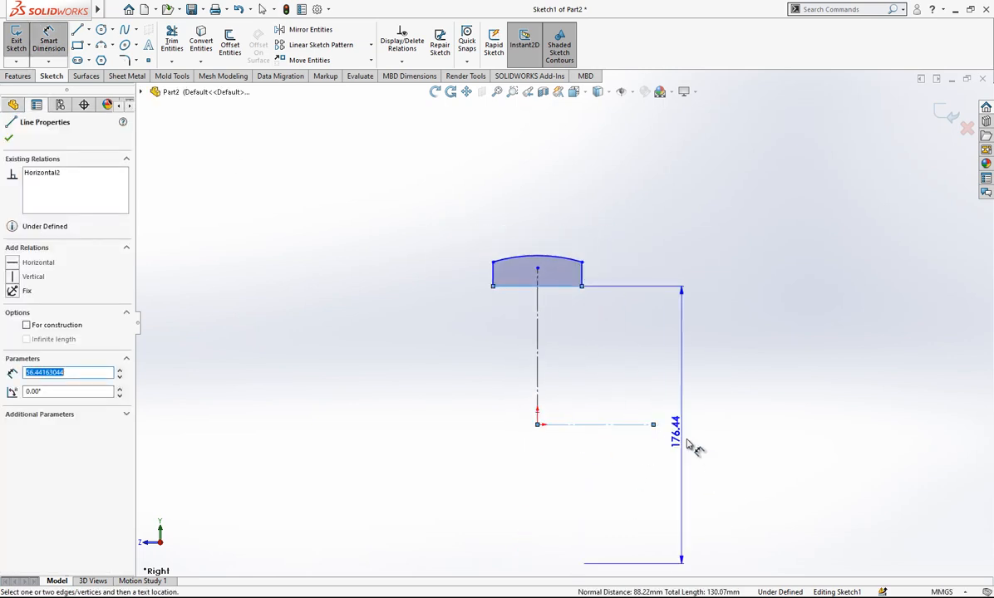
Dimension the profile 18.00 from the axis, 4.00 wide, with an R8.00 top arc
left_click(693, 424)
type("18")
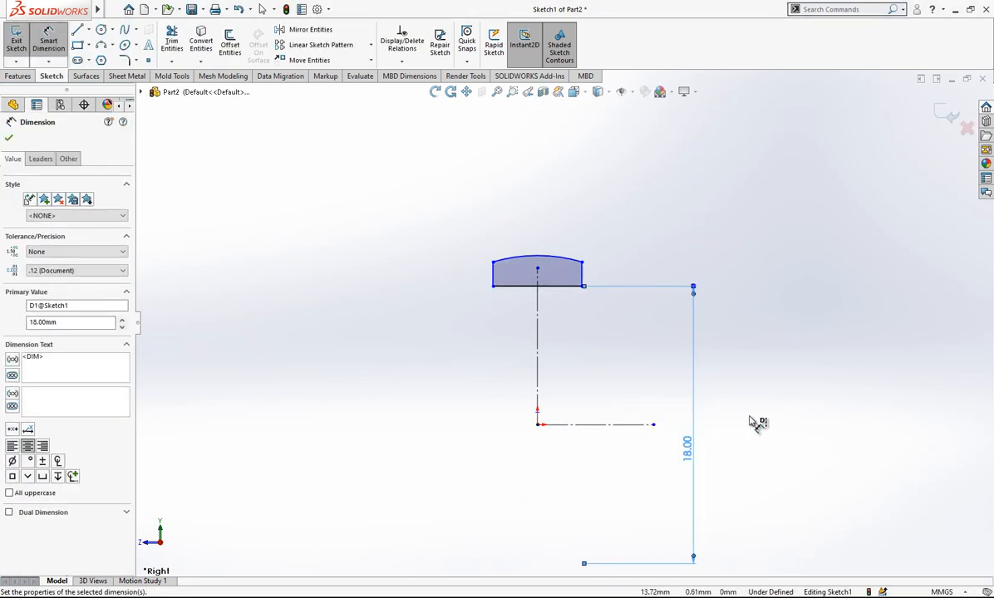
left_click(535, 266)
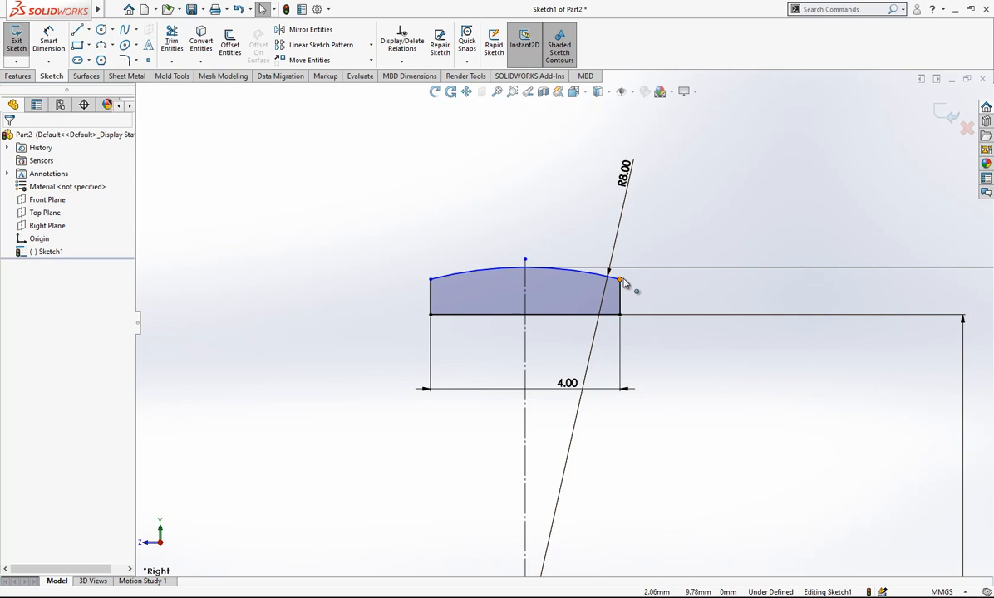
left_click(618, 279)
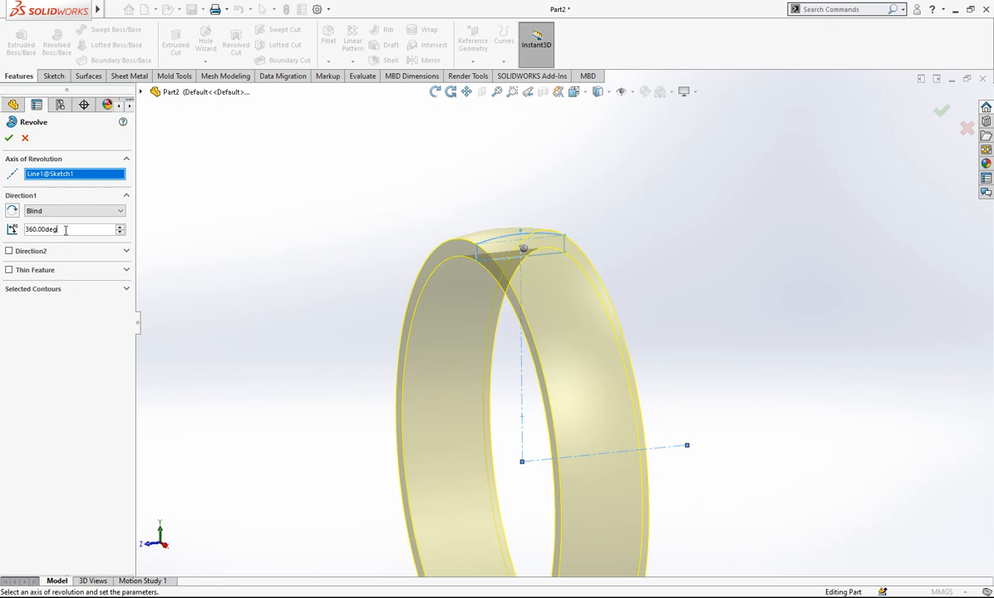
Revolve the profile about the centreline by 10.00deg to make a short band slice
type("10.00deg")
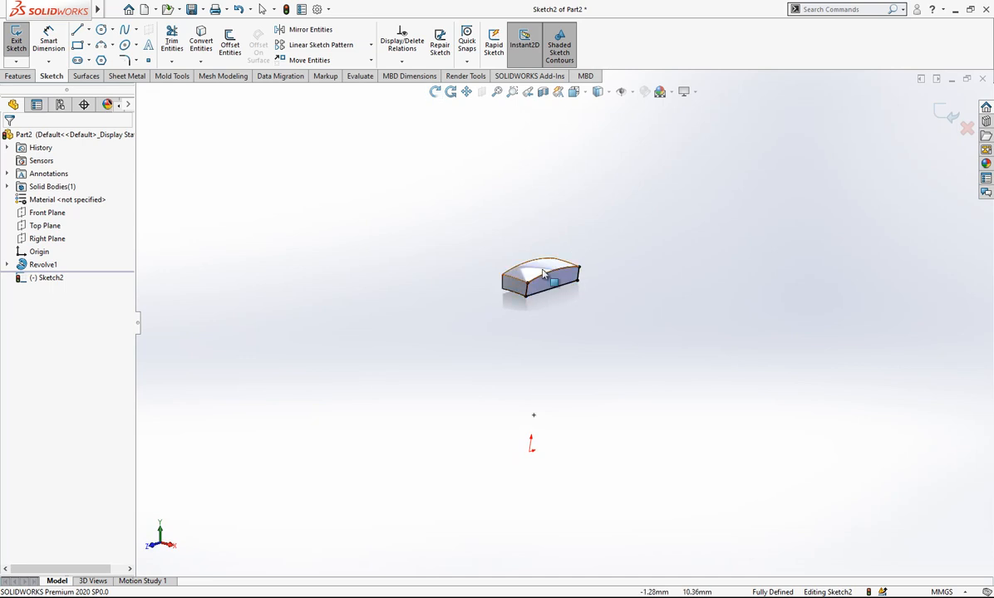
Insert reference Axis2 from two planes using the Front plane
left_click(17, 37)
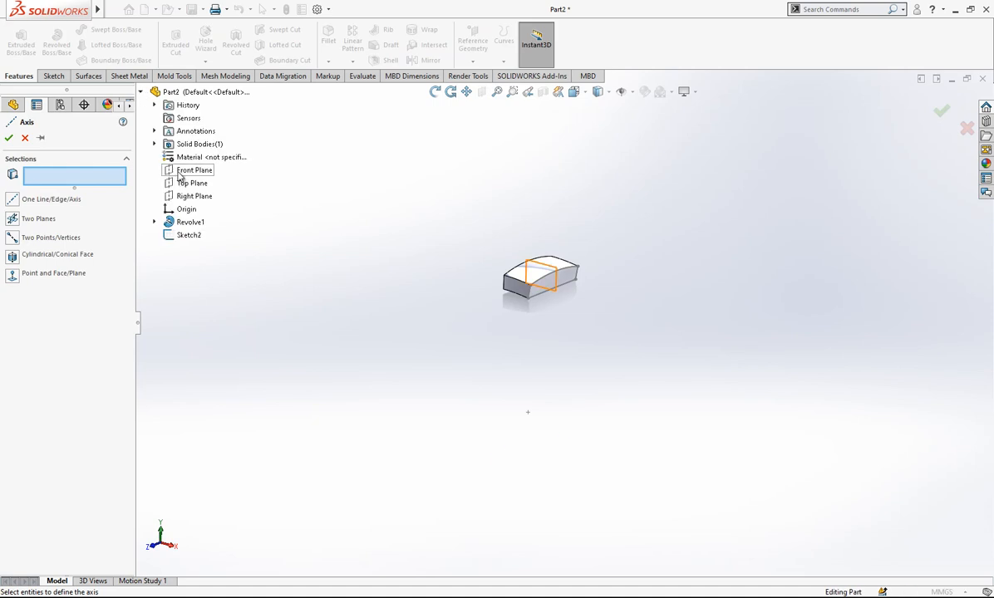
left_click(193, 169)
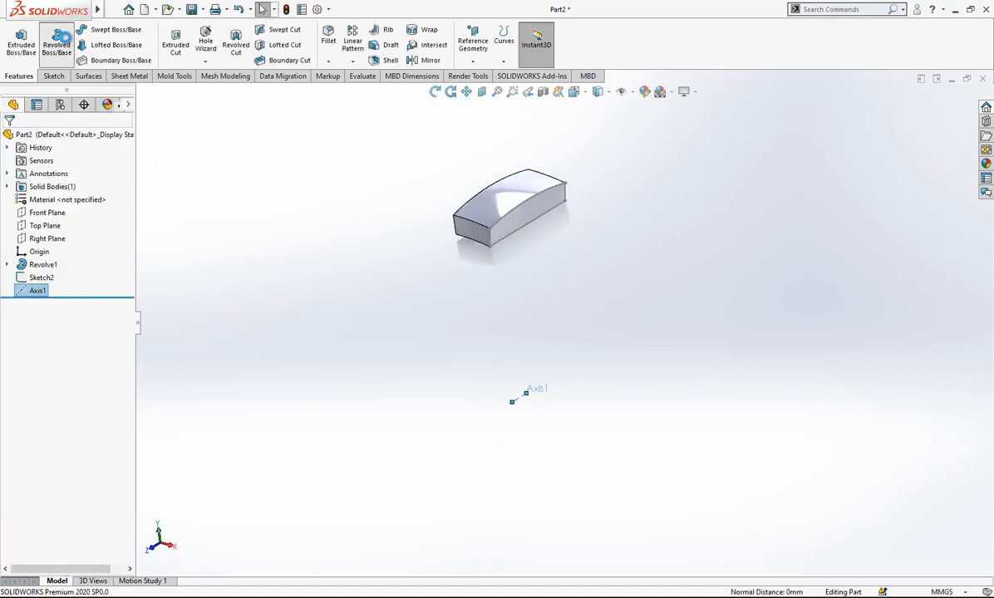
left_click(56, 39)
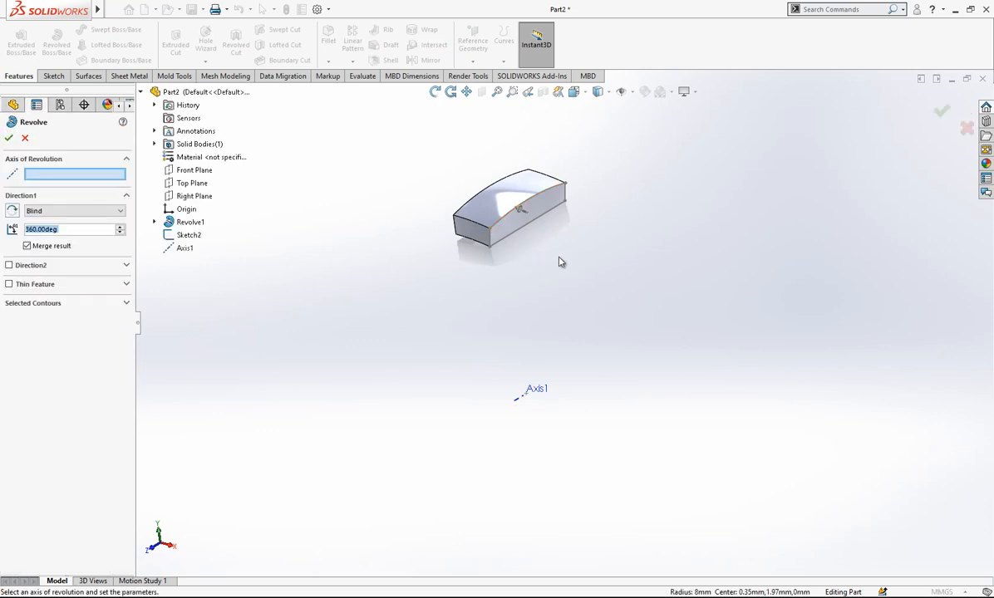
mouse_move(525, 406)
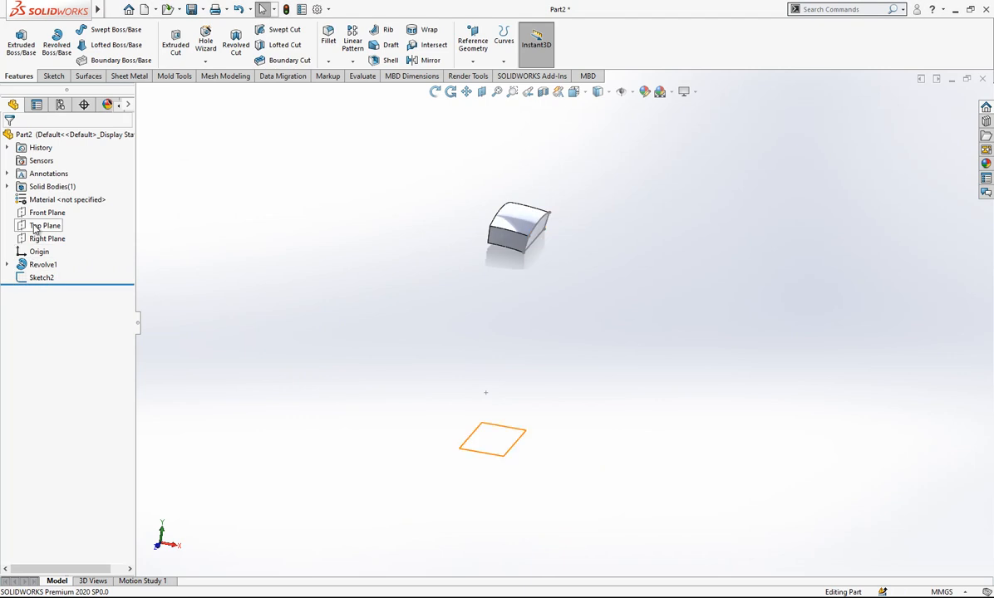
left_click(46, 213)
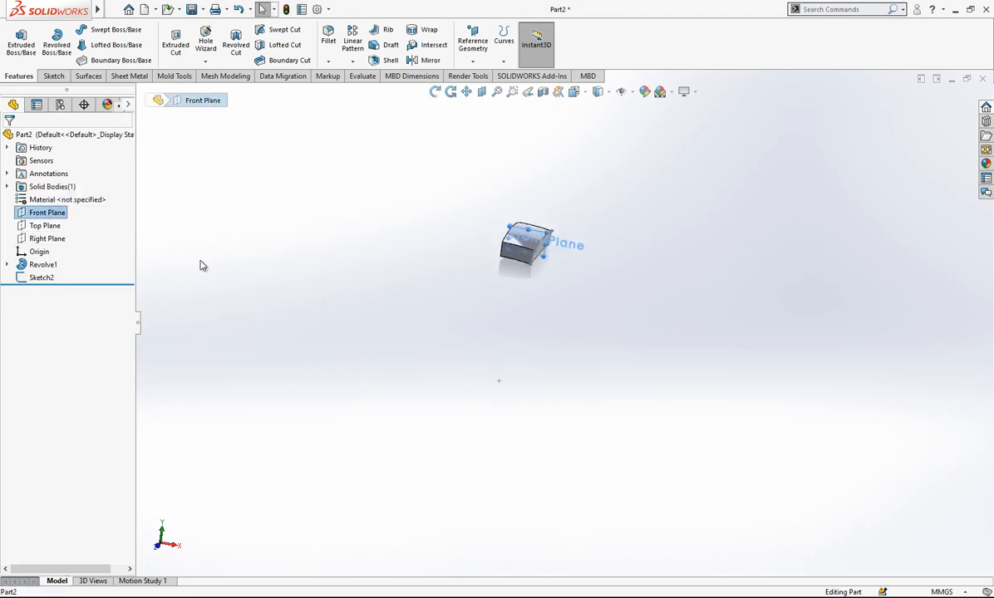
left_click(40, 278)
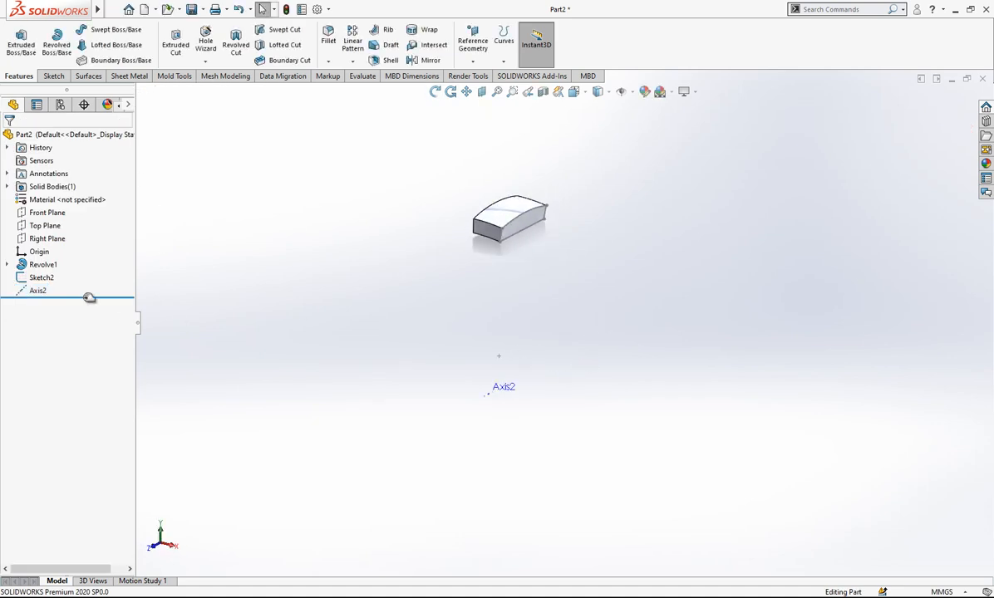
Revolve Sketch2 about Axis2 by 6.50deg as a separate, unmerged body
left_click(41, 278)
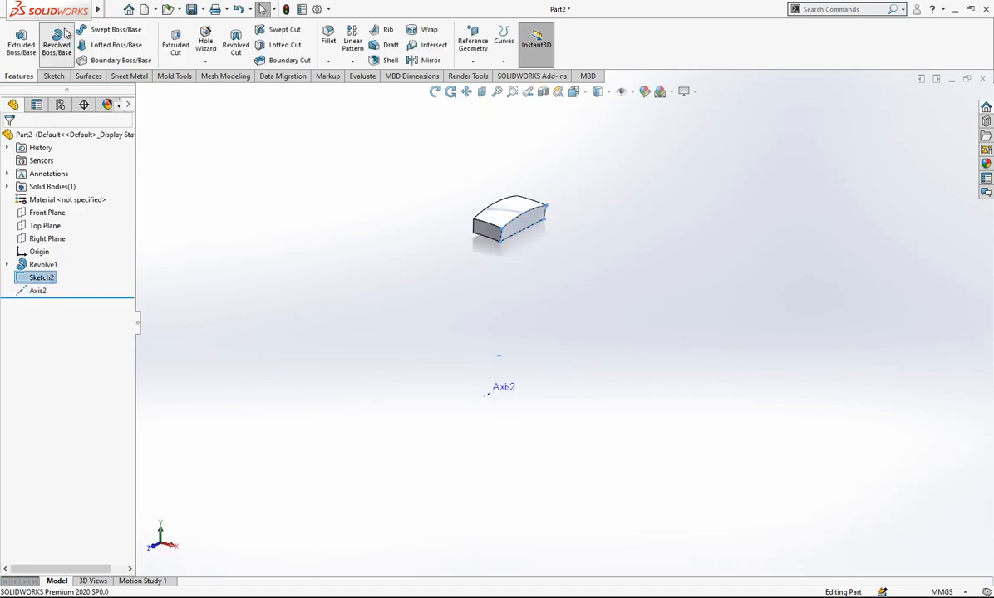
left_click(57, 41)
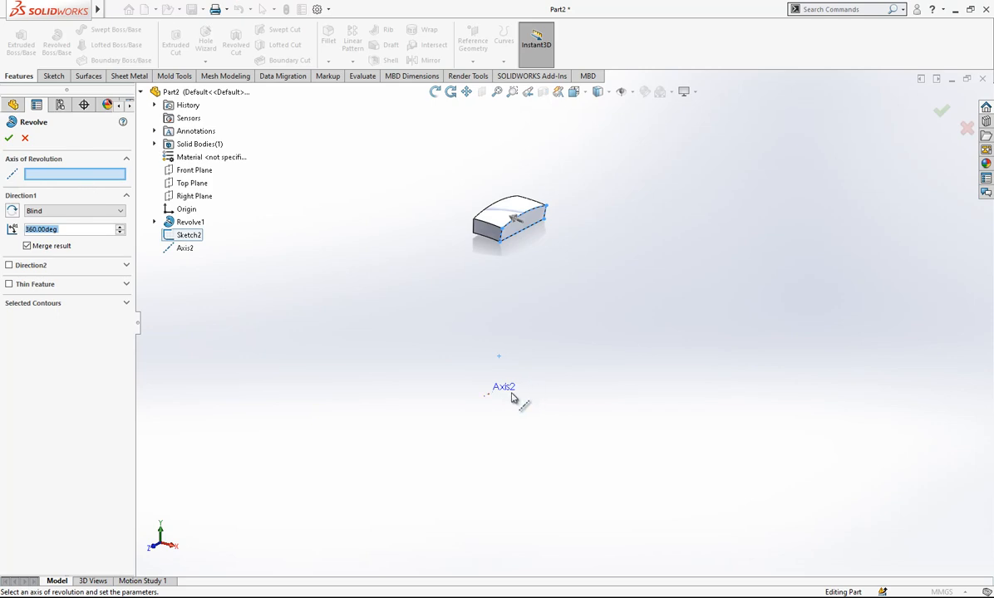
left_click(503, 387)
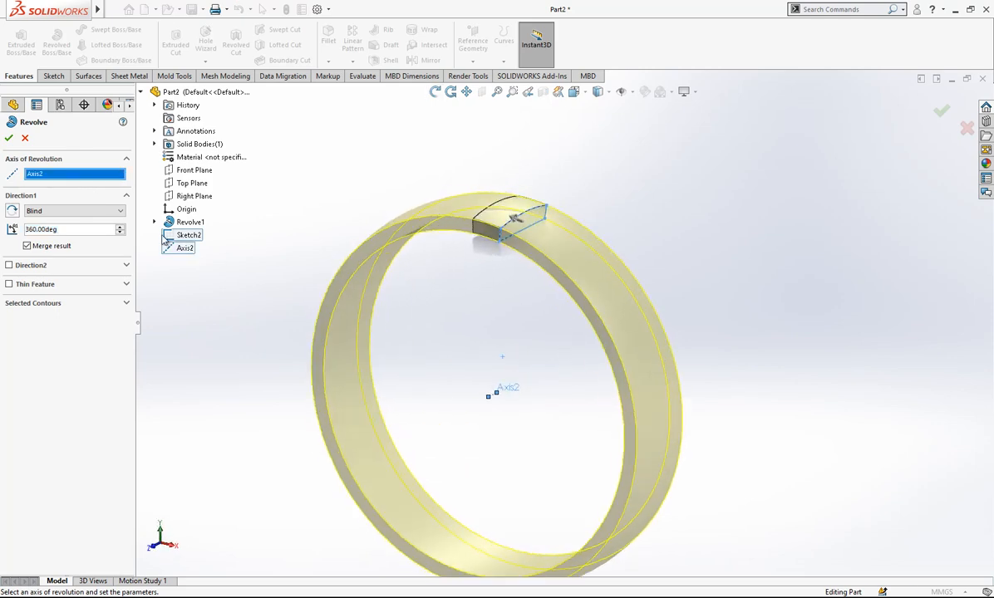
type("6.50deg")
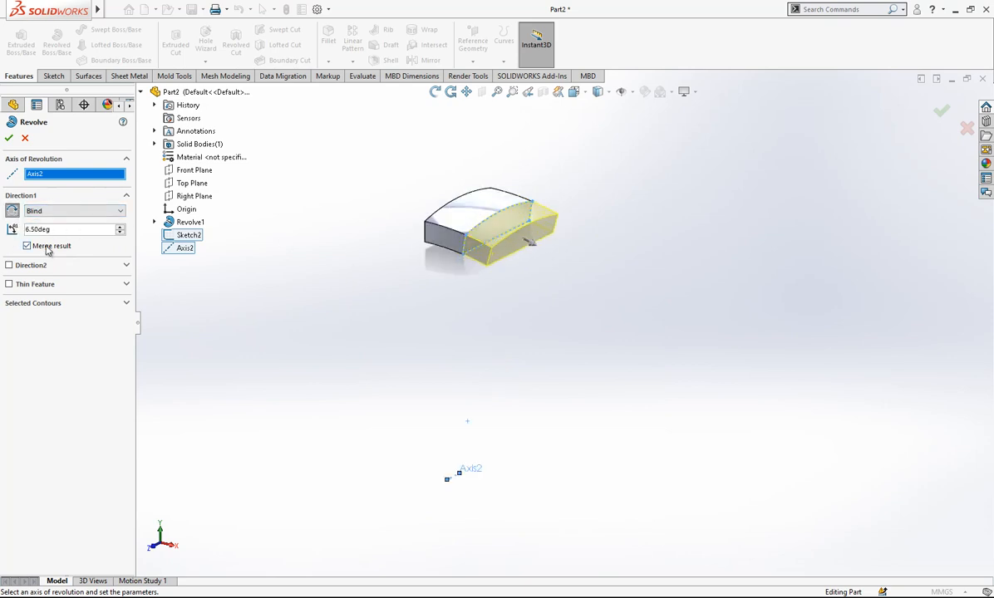
left_click(26, 246)
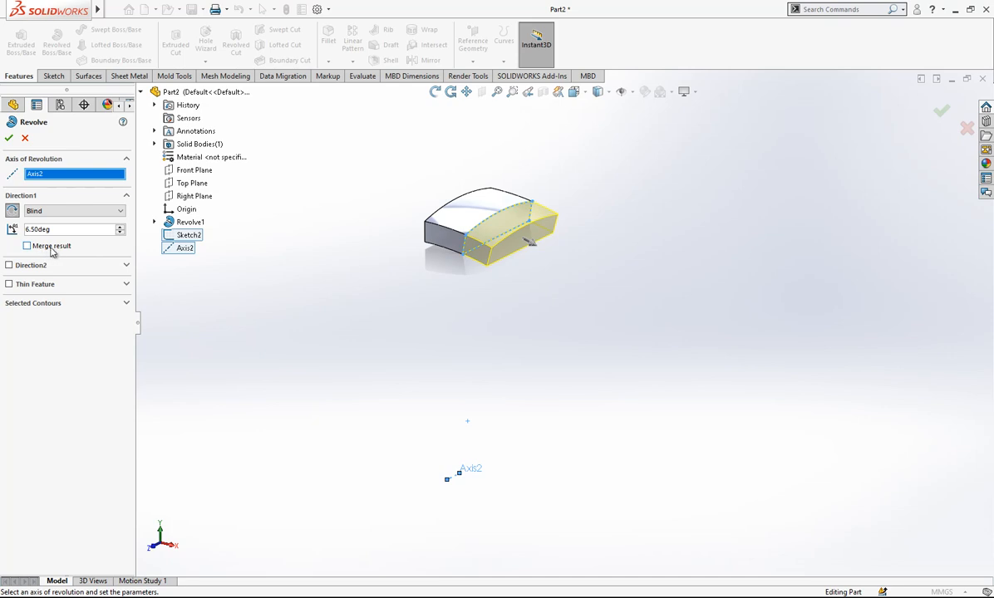
left_click(940, 109)
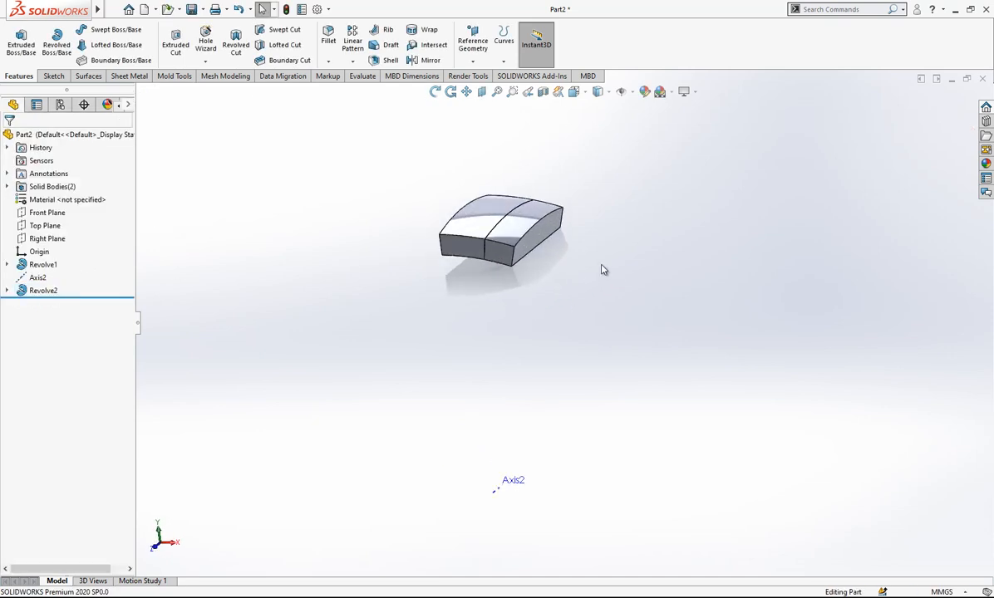
Sketch a centreline and profile line on the Front plane through the block, then exit the sketch
left_click(47, 213)
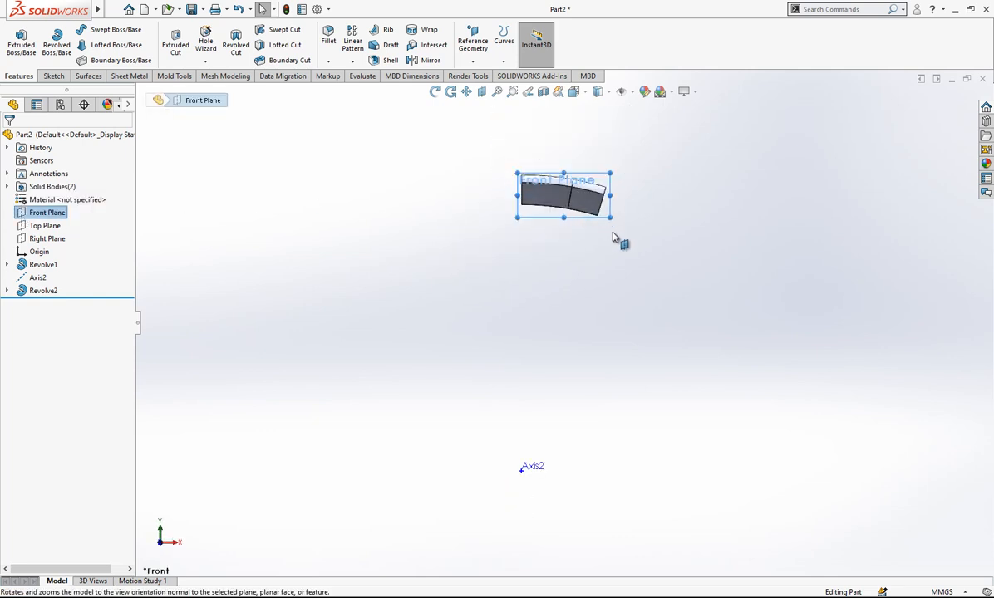
left_click(46, 212)
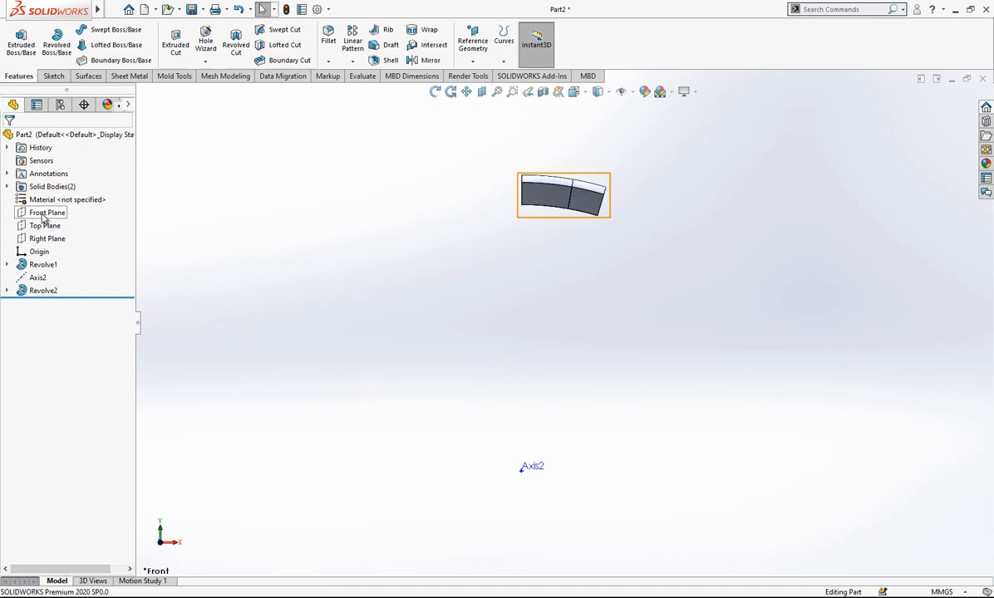
left_click(46, 212)
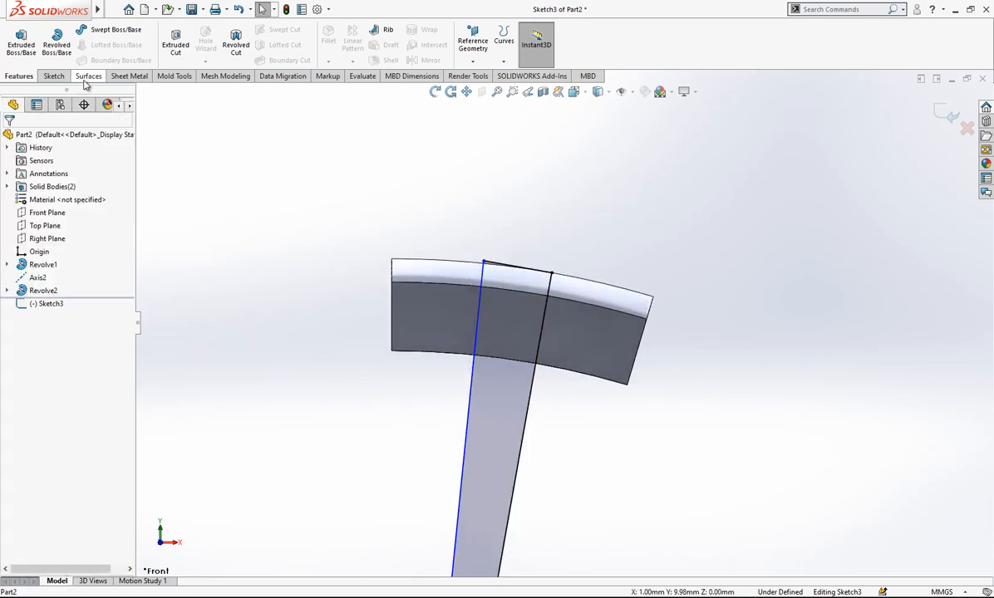
left_click(15, 37)
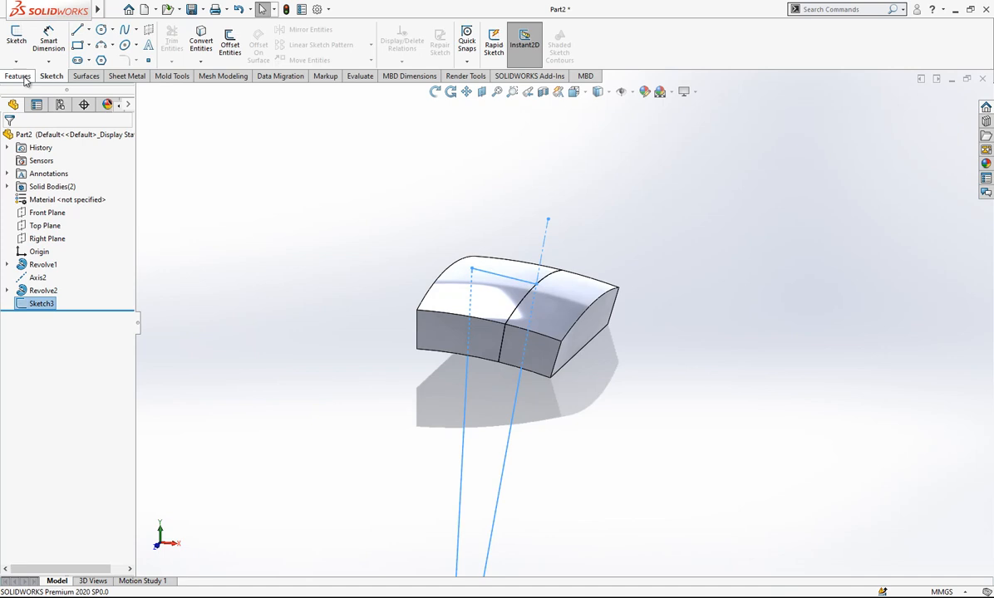
Make a Revolved Cut from the sketch to notch the curved block
left_click(16, 76)
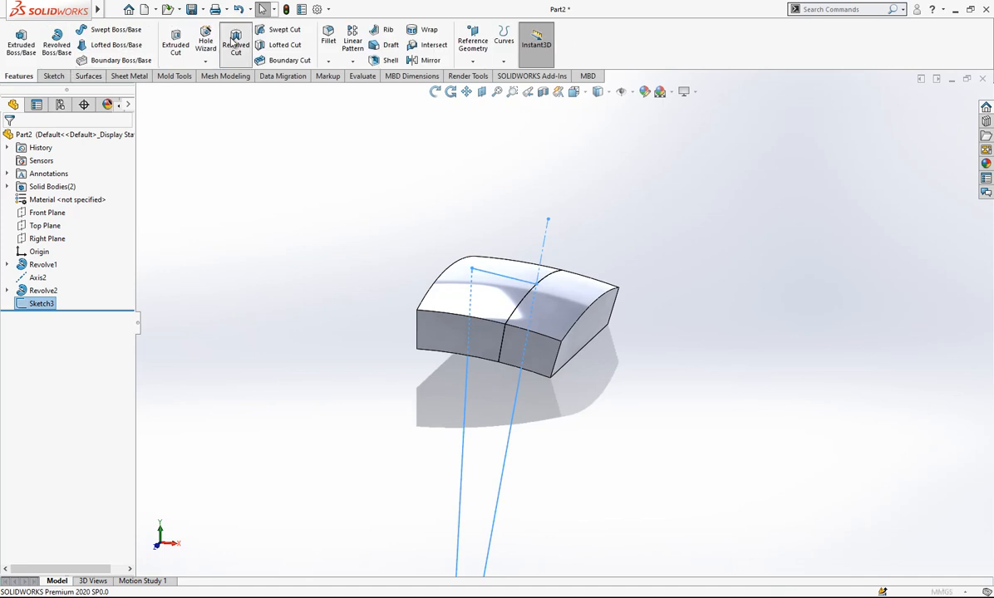
left_click(236, 43)
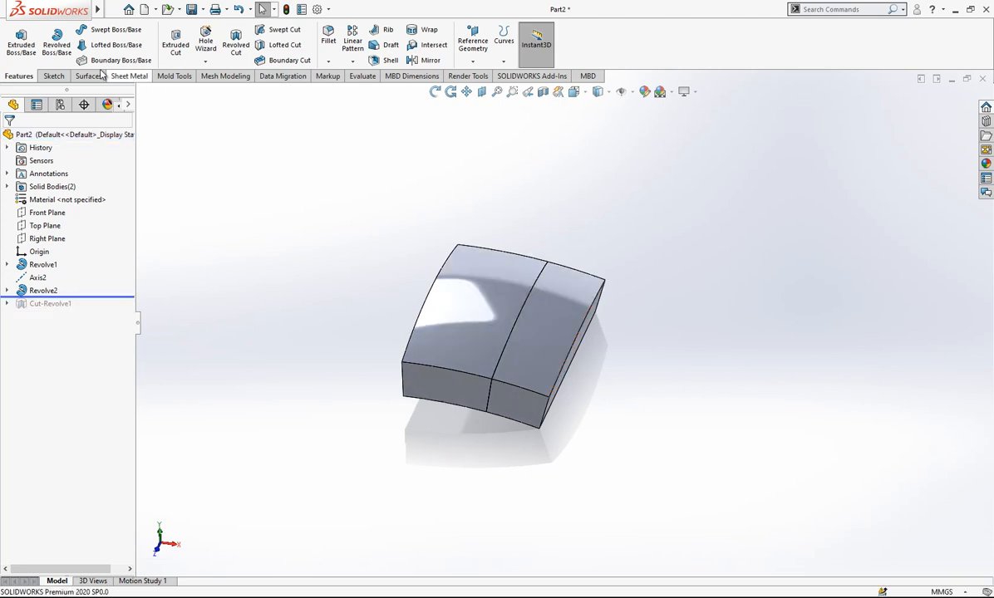
Copy the two top faces as a 0 mm Offset Surface
left_click(87, 77)
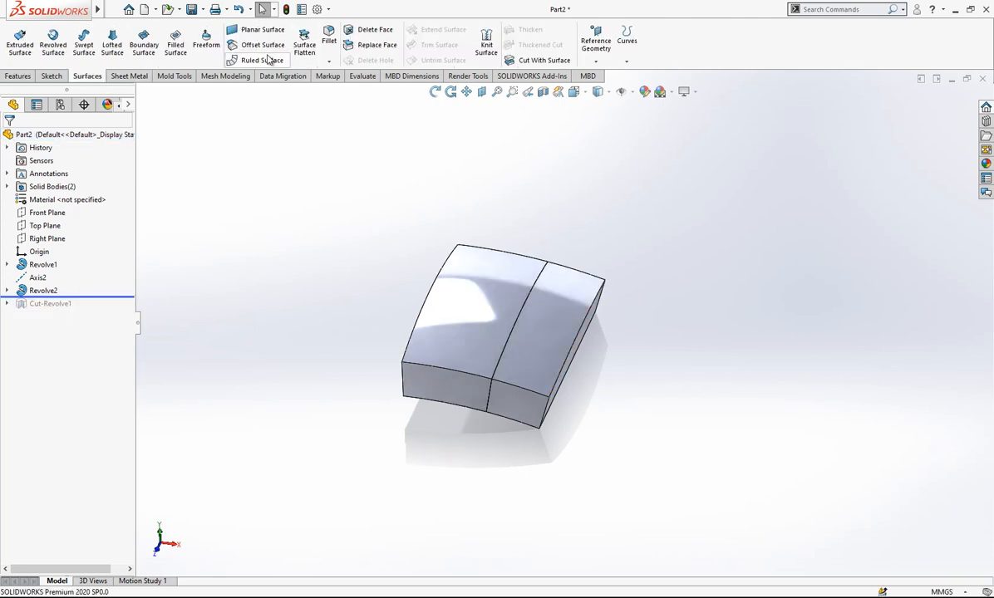
left_click(262, 45)
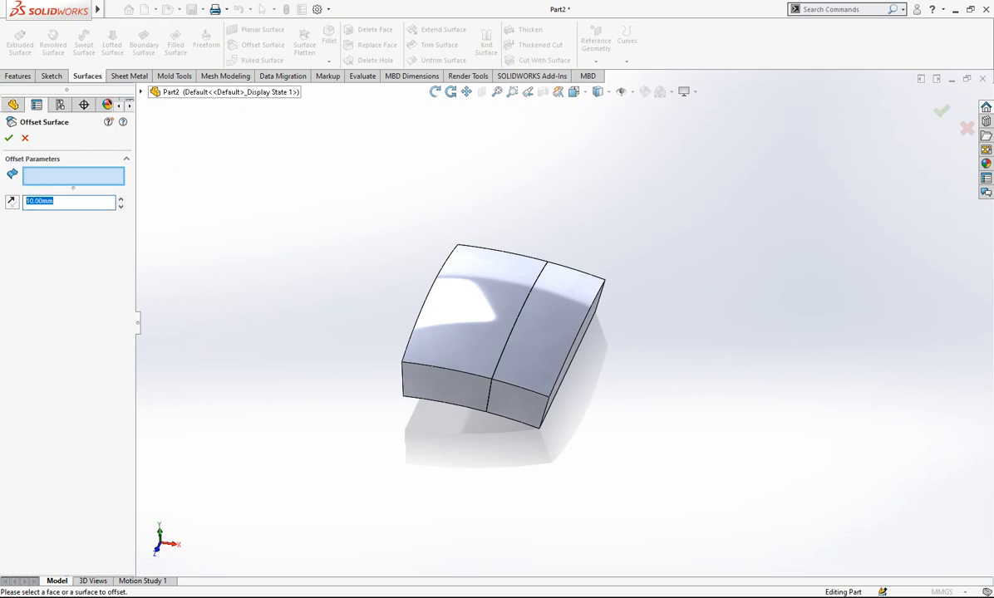
left_click(512, 308)
type("0")
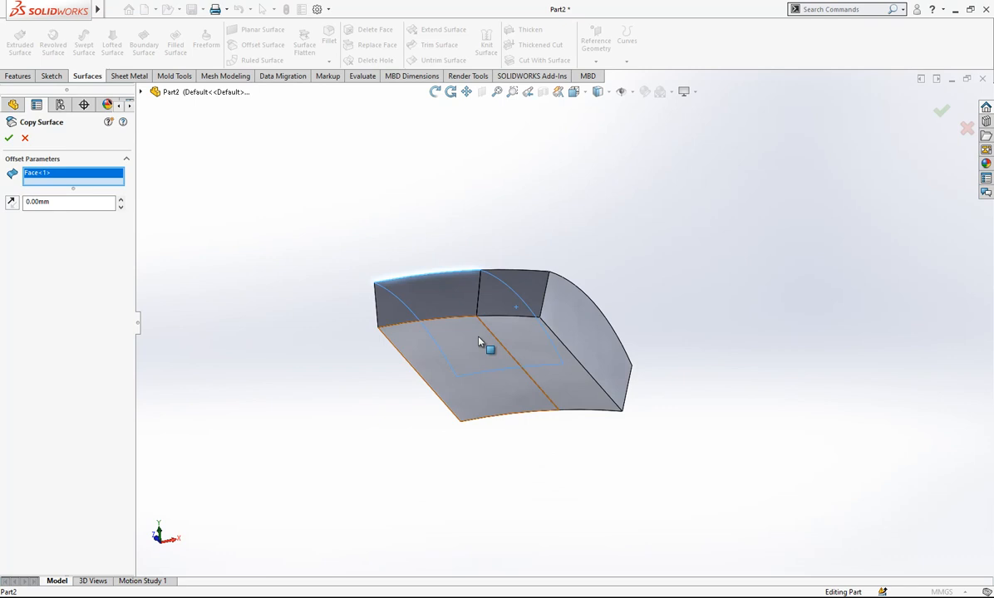
left_click(488, 349)
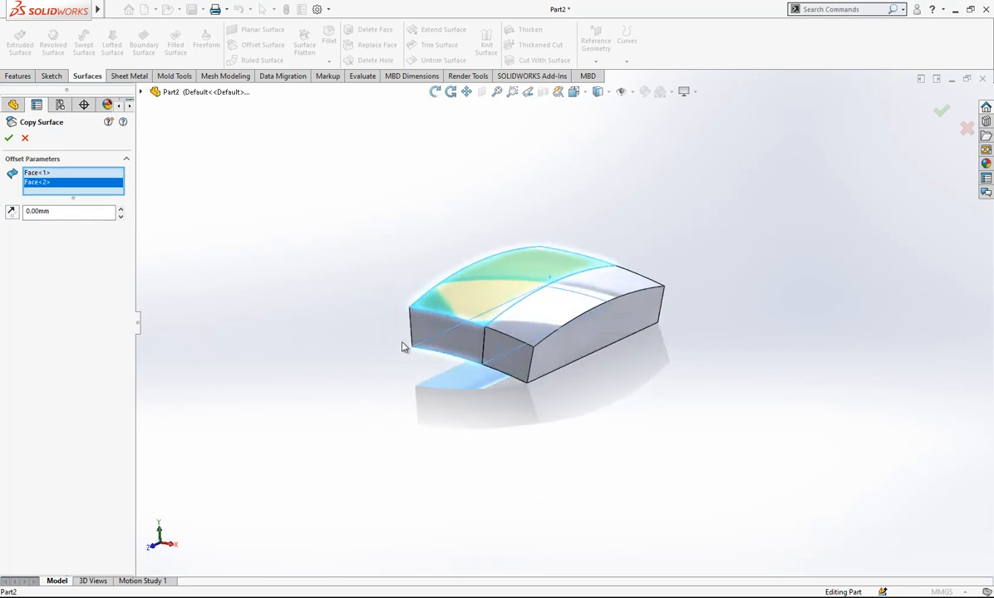
left_click(10, 138)
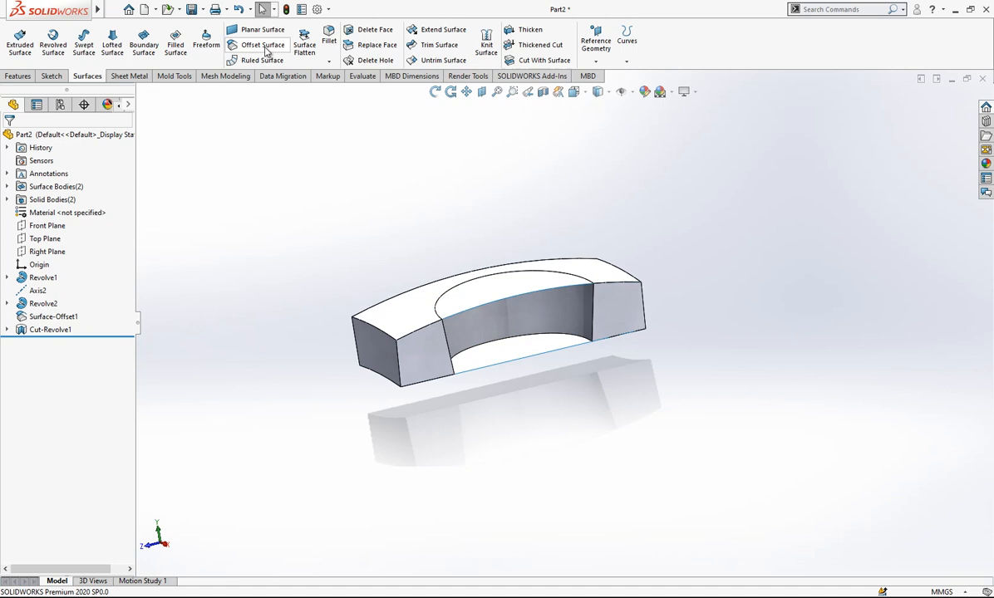
Copy the notch face as a second offset surface and hide the solid block
left_click(263, 45)
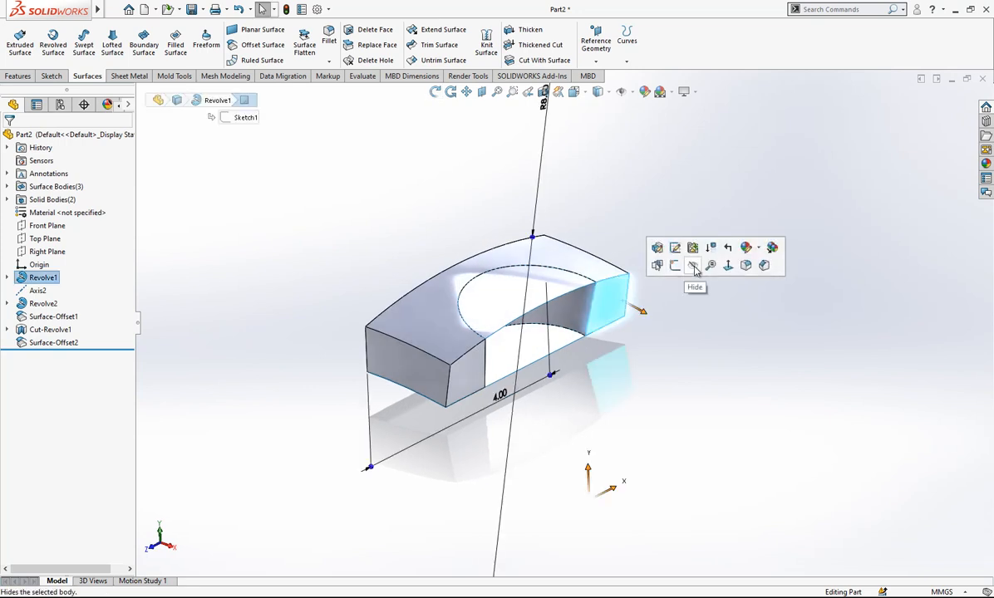
left_click(693, 266)
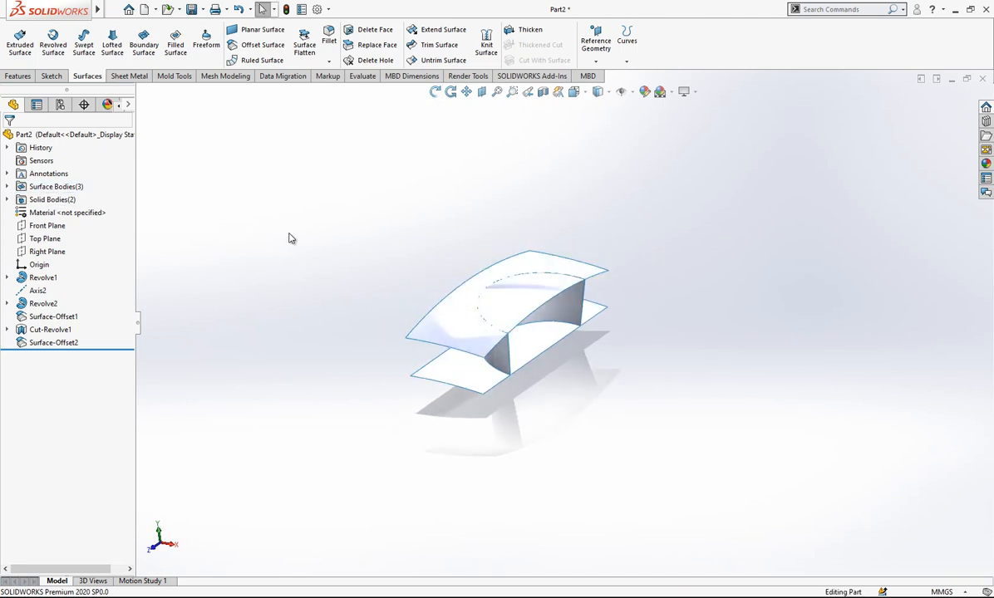
Mutually trim the offset surfaces, keeping only the rounded tab-shaped shell
left_click(439, 44)
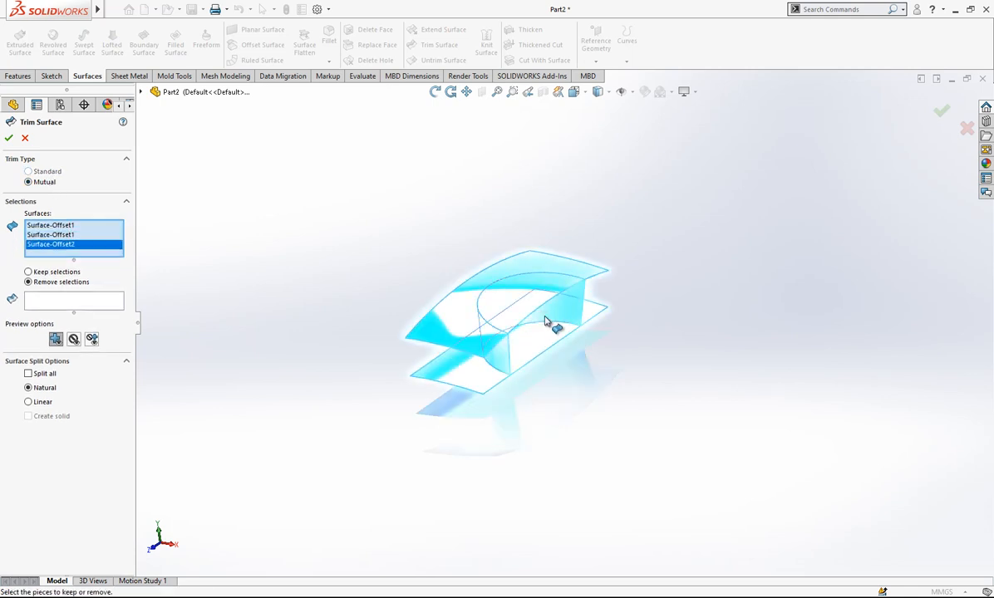
left_click(28, 273)
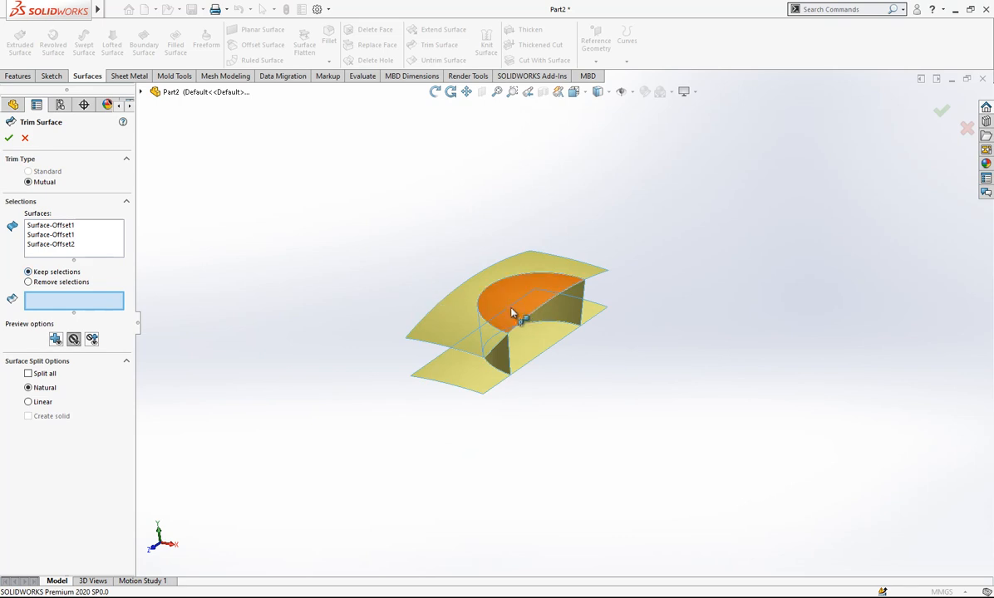
left_click(515, 308)
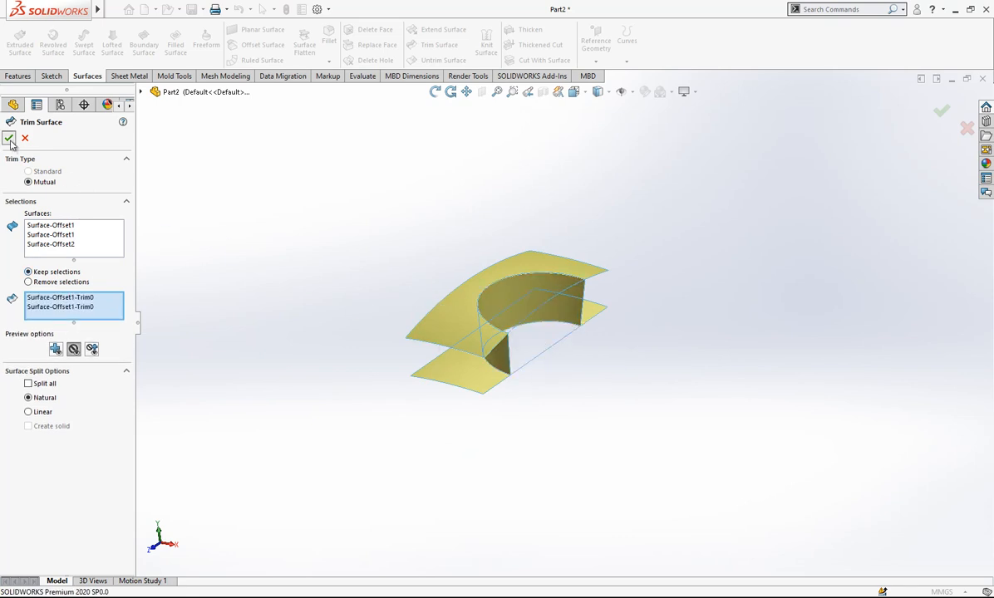
left_click(10, 138)
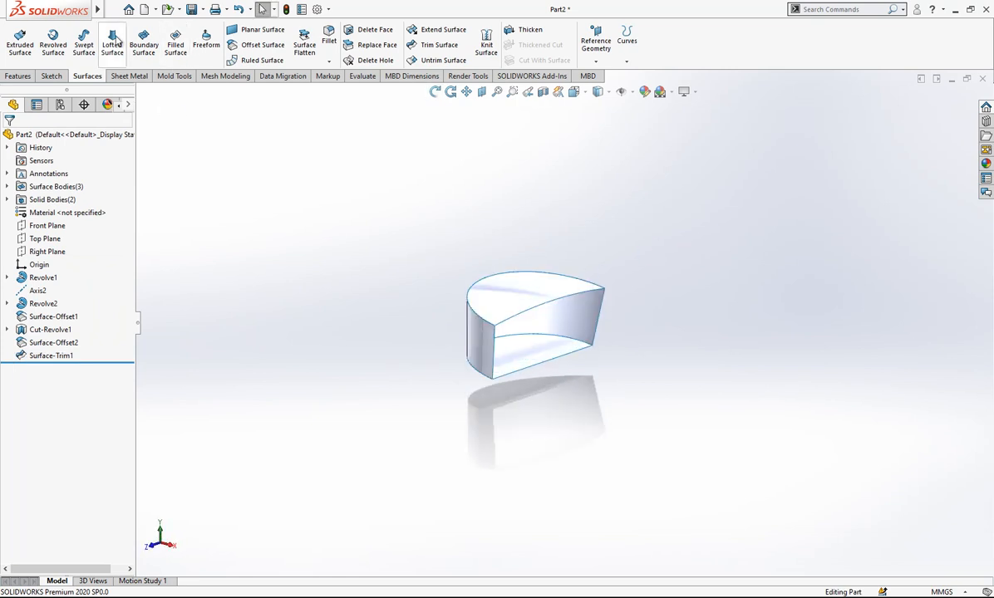
Close the tab bottom with a Planar Surface and knit the surfaces into a solid body
left_click(263, 34)
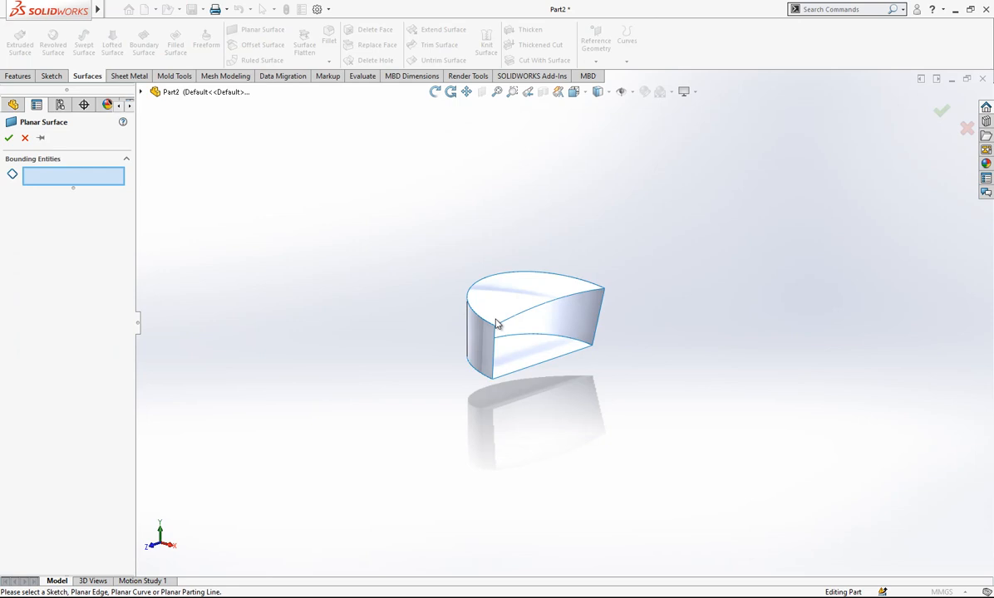
left_click(522, 372)
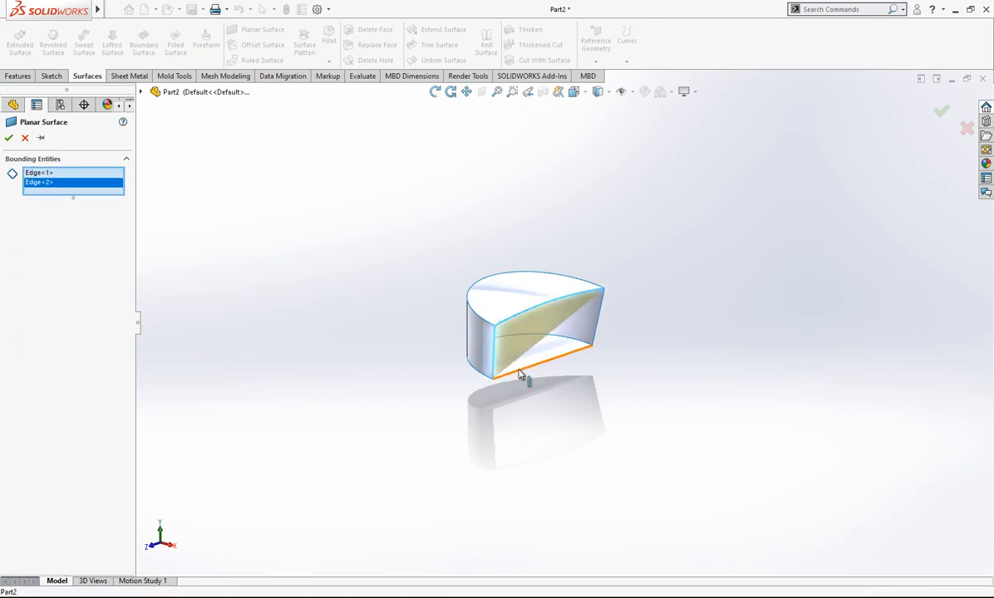
left_click(521, 376)
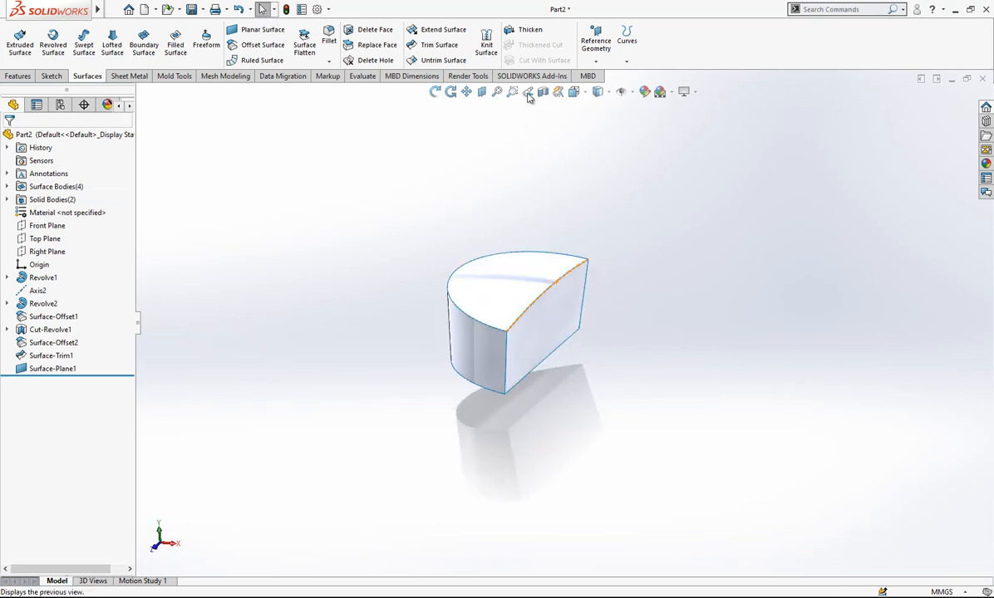
left_click(486, 43)
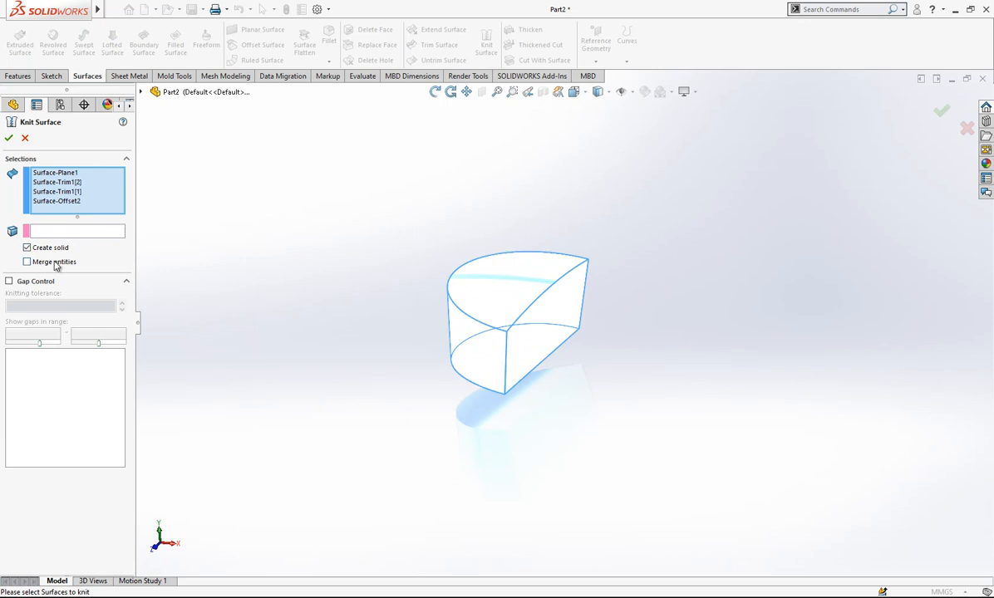
left_click(10, 138)
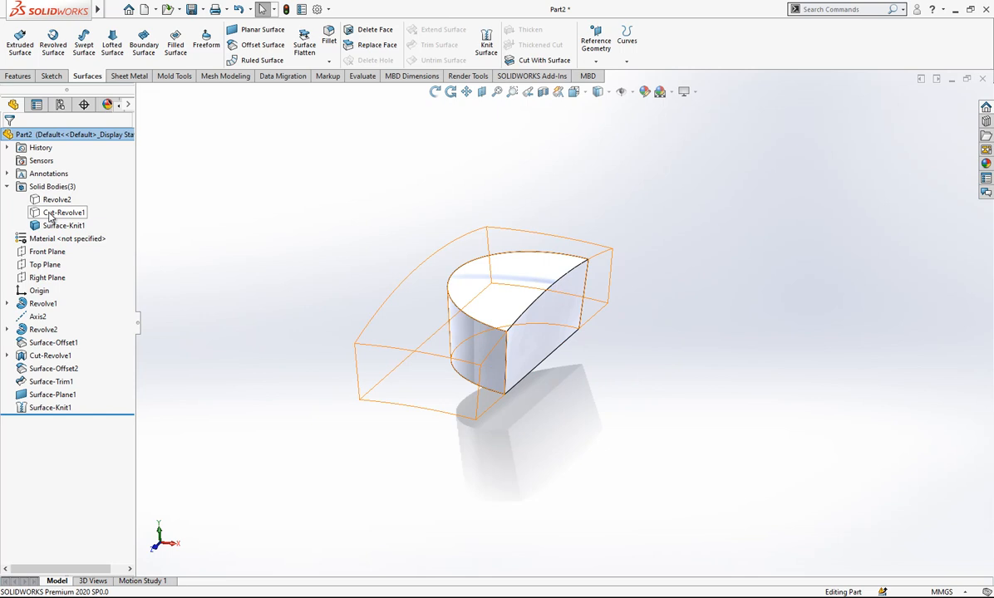
Show the block again and Combine-Add the tab body with its block half
left_click(56, 200)
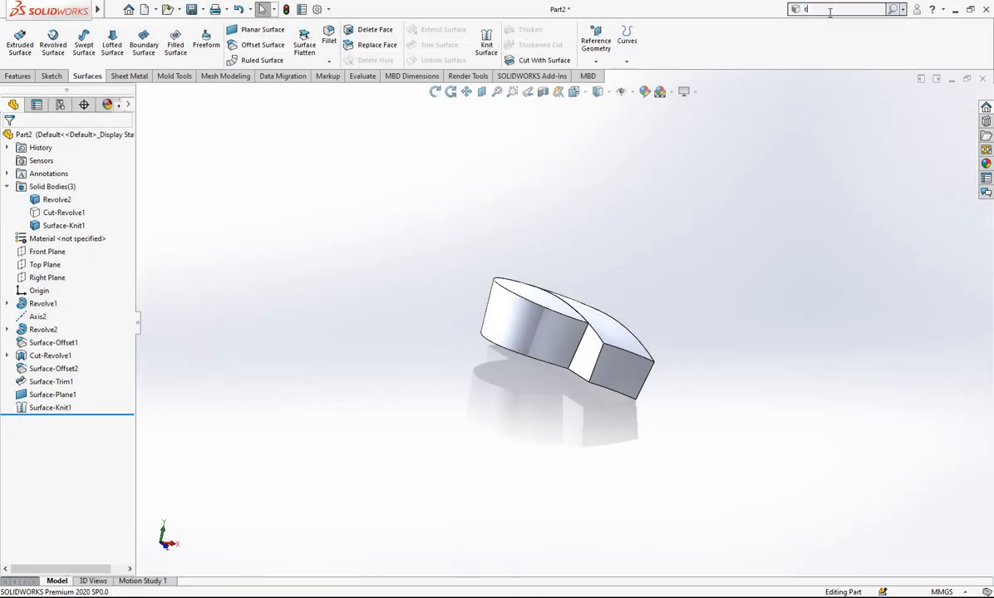
type("combine")
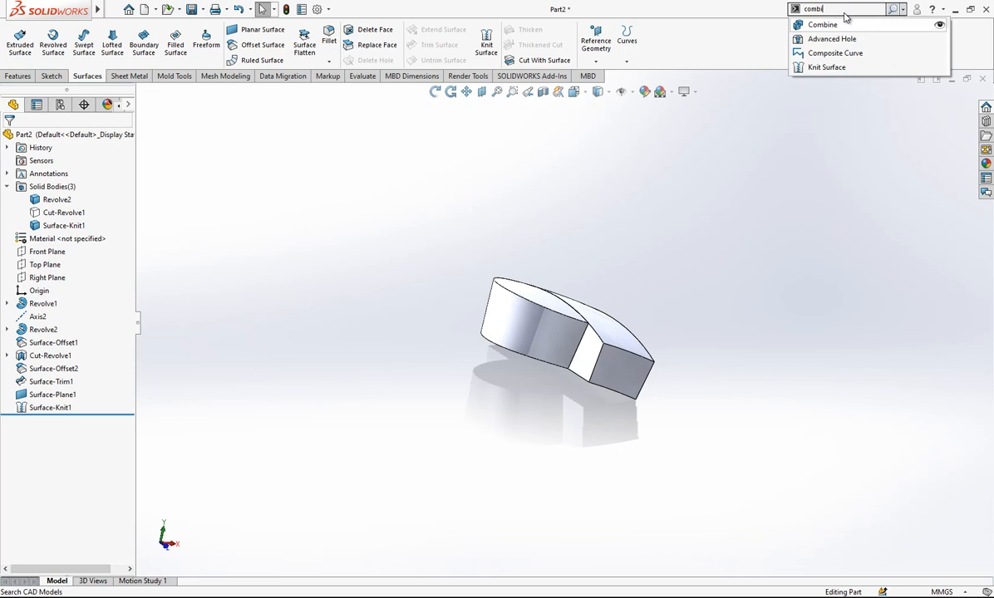
left_click(822, 25)
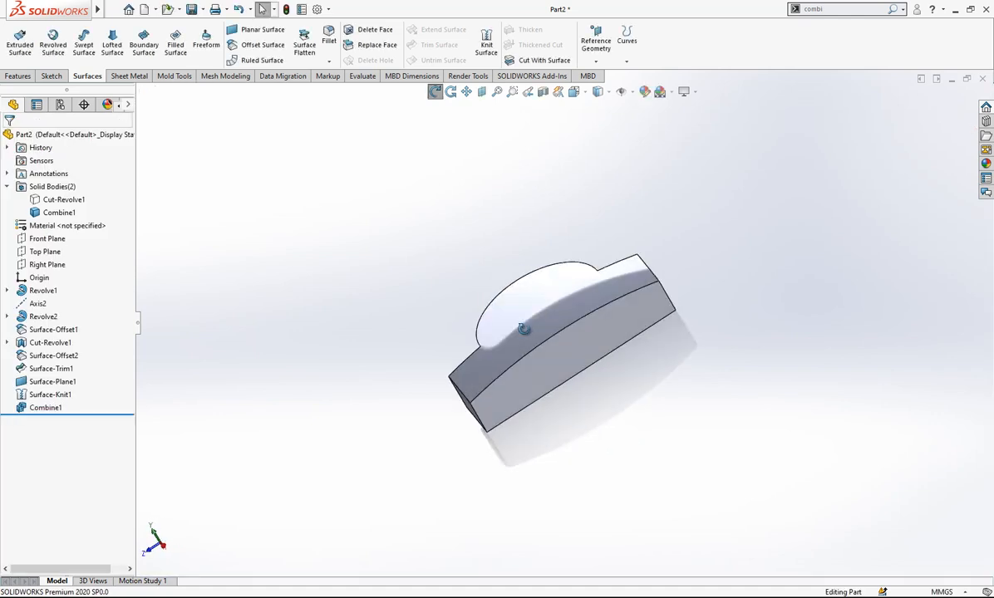
left_click(63, 199)
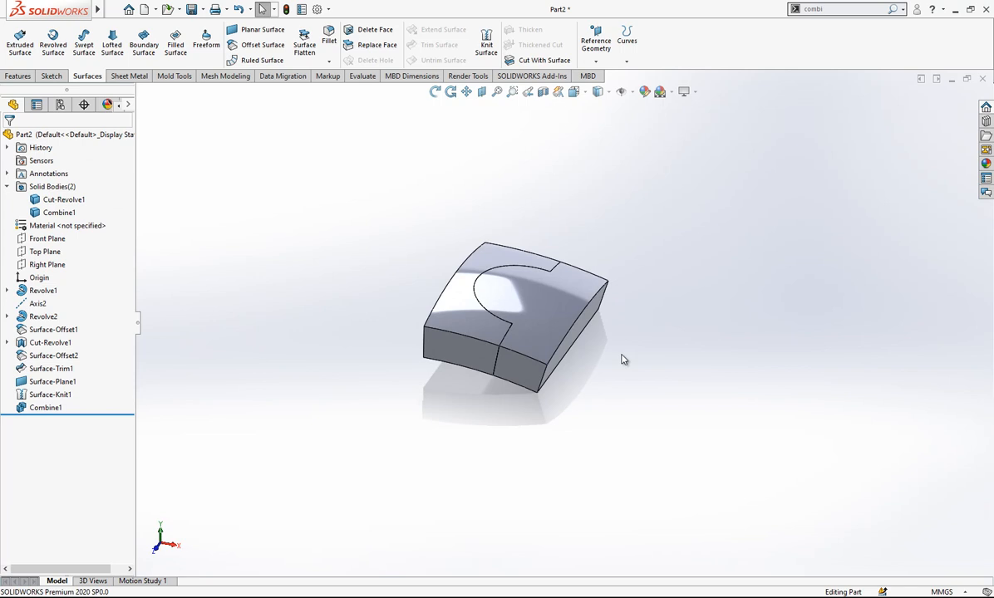
left_click(64, 199)
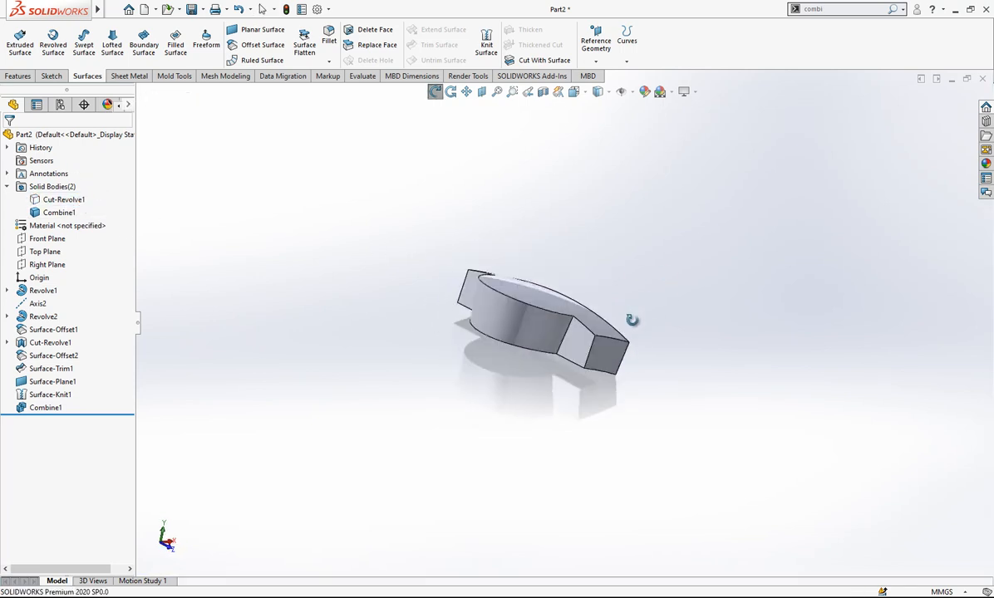
Fillet the tab piece's edges with a 0.175 mm radius
left_click(329, 40)
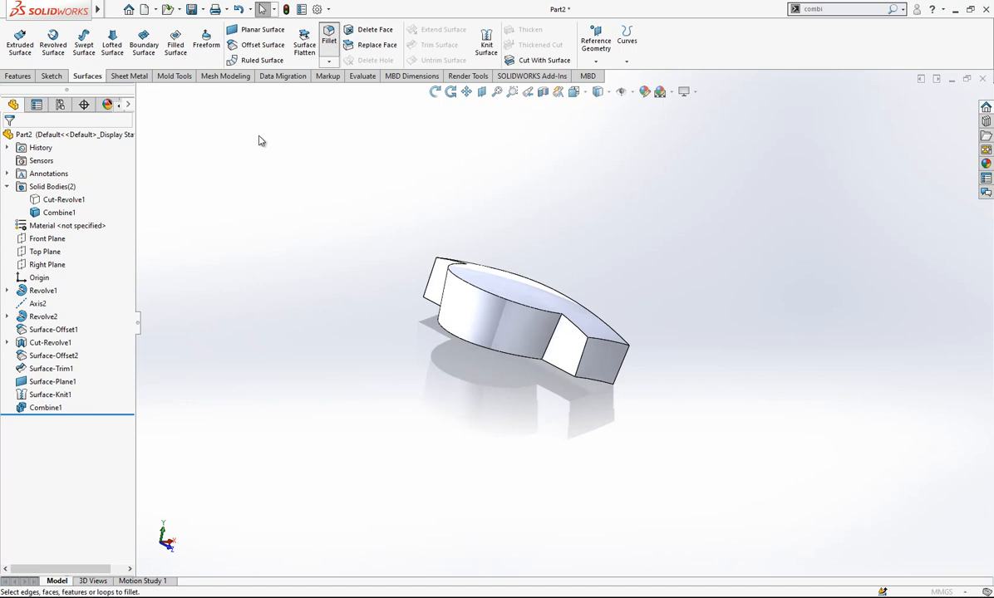
left_click(329, 36)
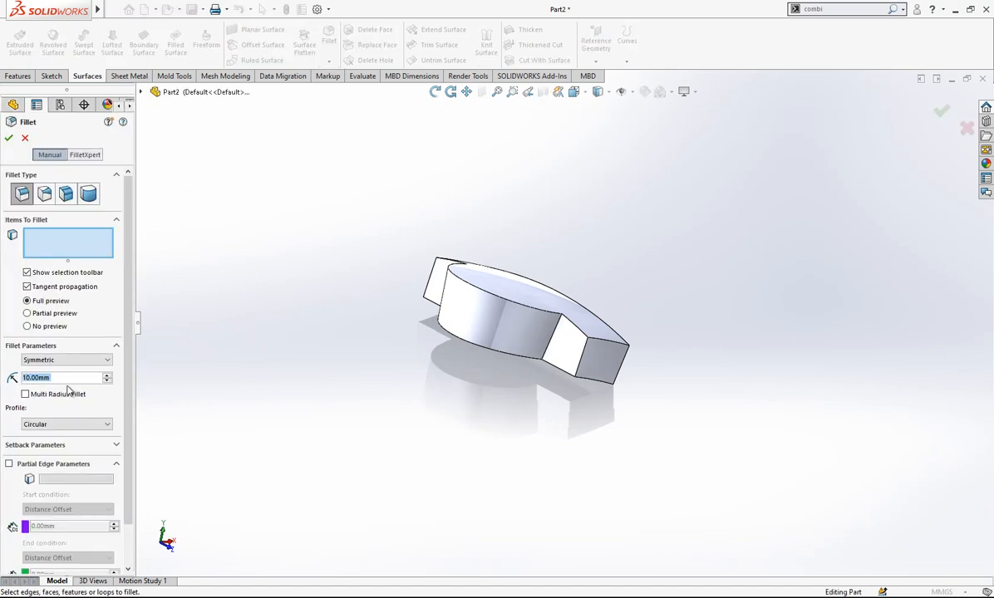
type("0.175")
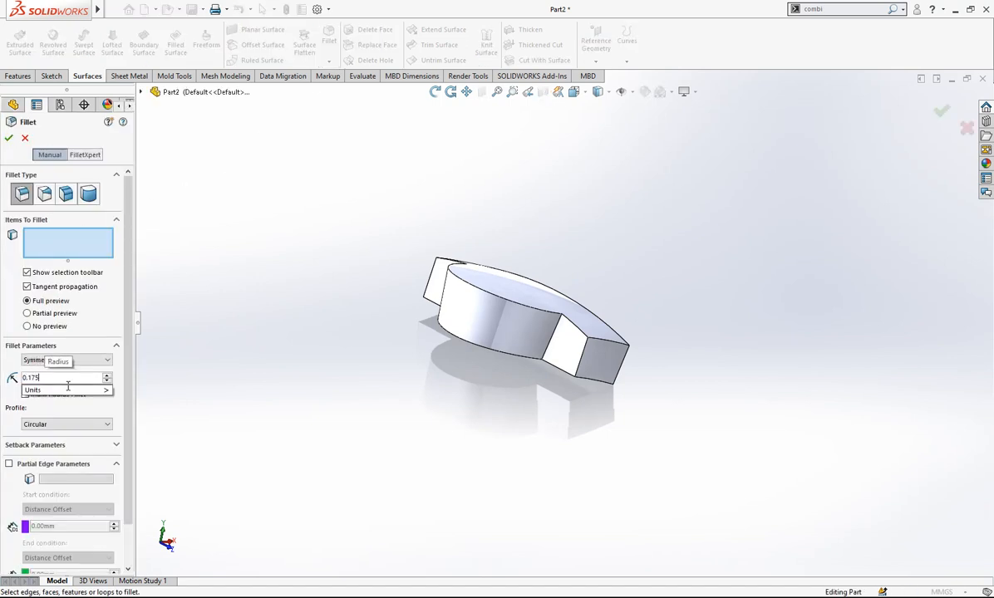
left_click(558, 344)
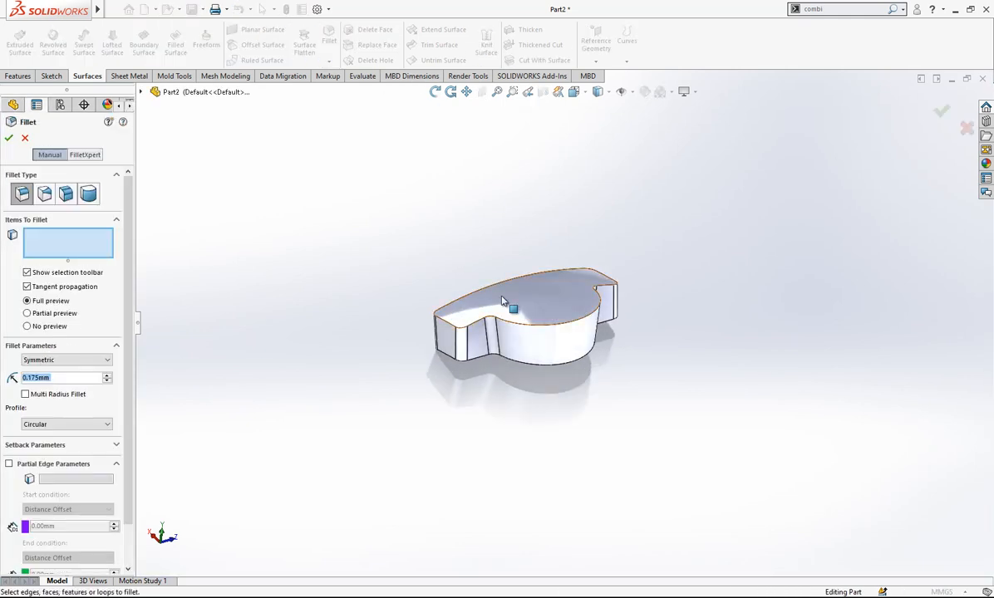
left_click(515, 299)
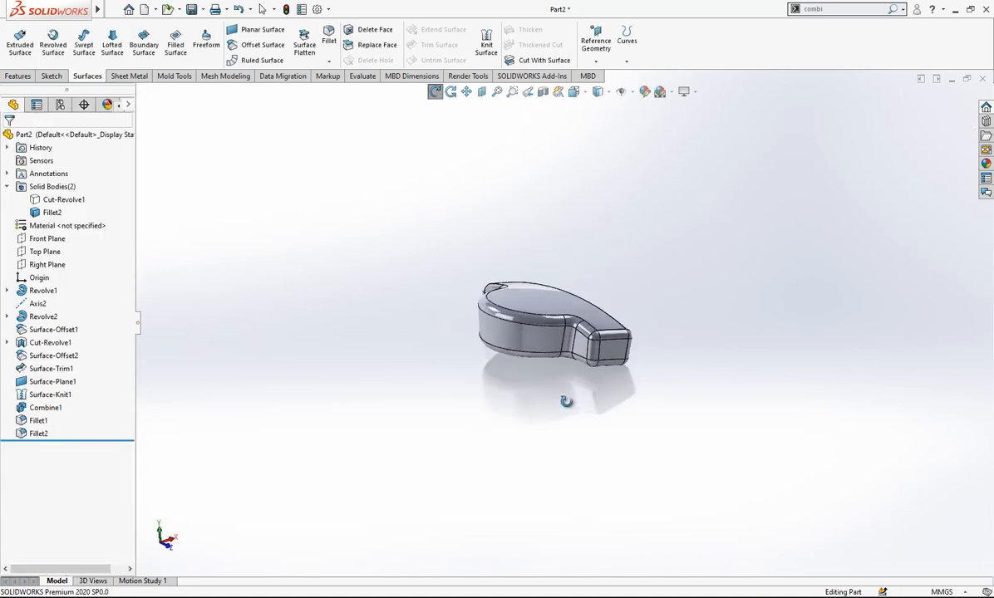
Isolate the notched arc piece and fillet its corner edges at 0.175 mm
left_click(63, 199)
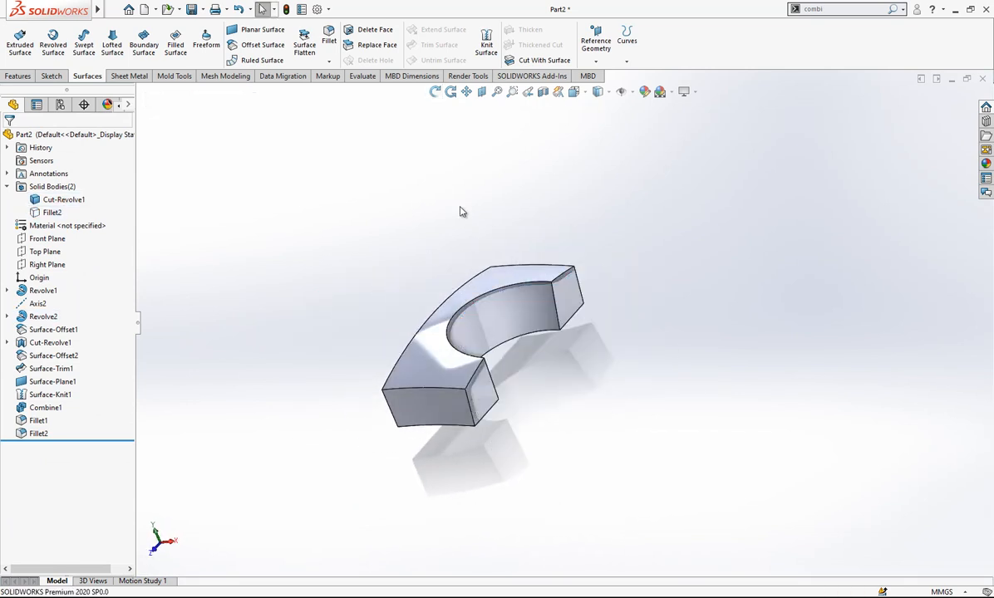
left_click(329, 39)
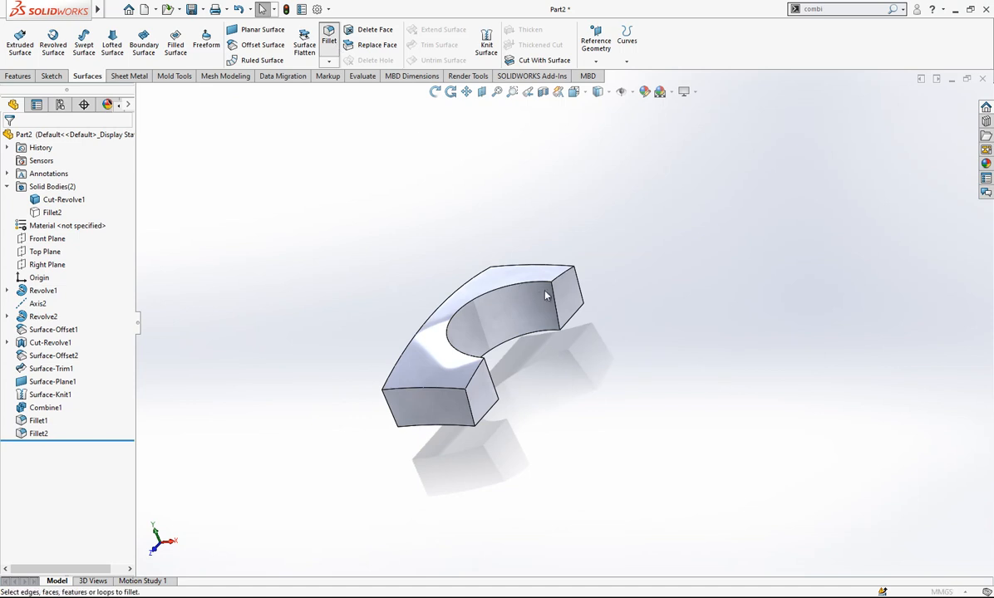
left_click(329, 39)
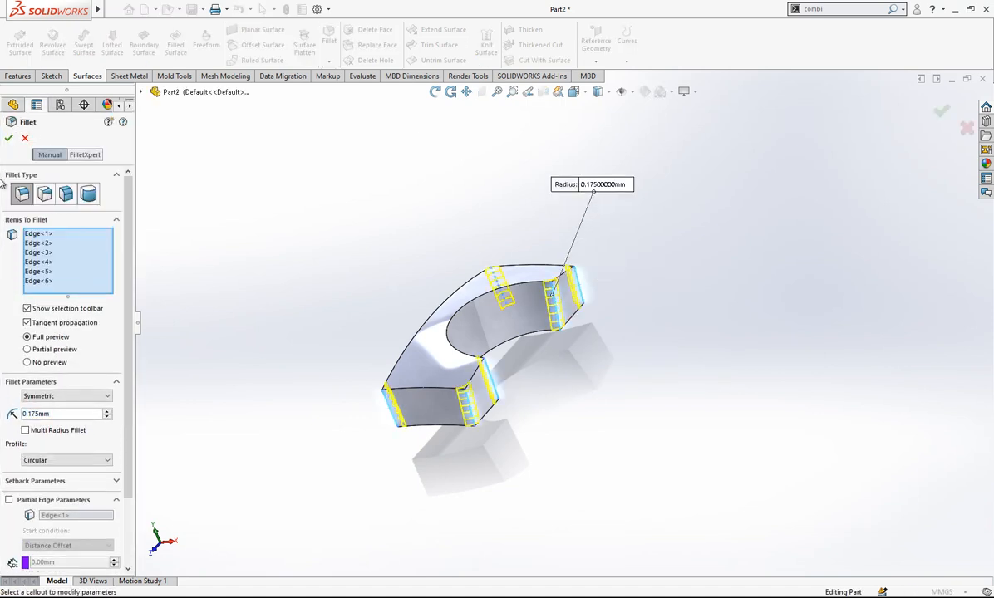
left_click(10, 138)
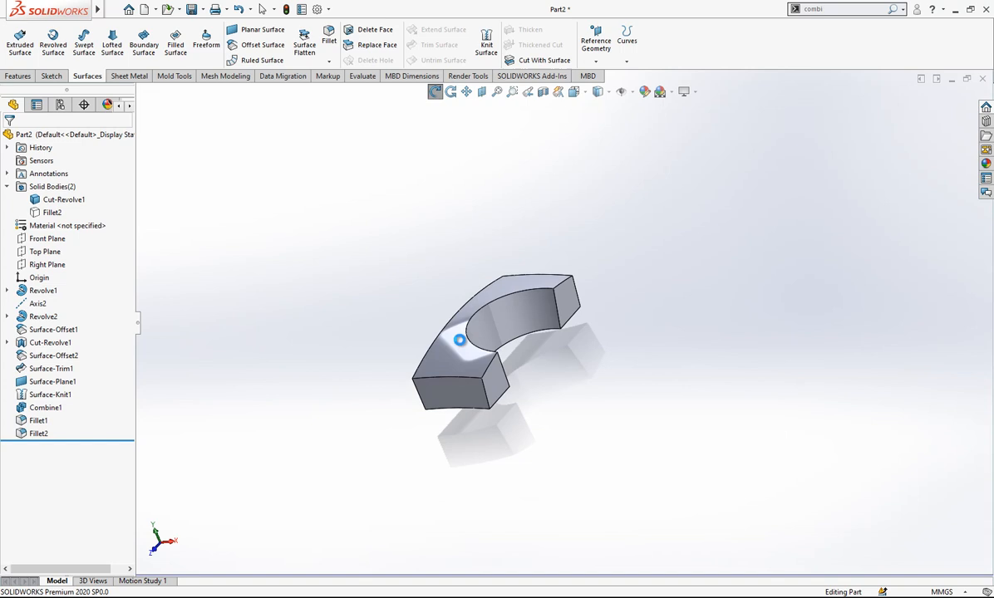
Mirror the half piece as a body about the Right Plane with Merge solids, then pick faces for a 0.175 mm round
left_click(47, 265)
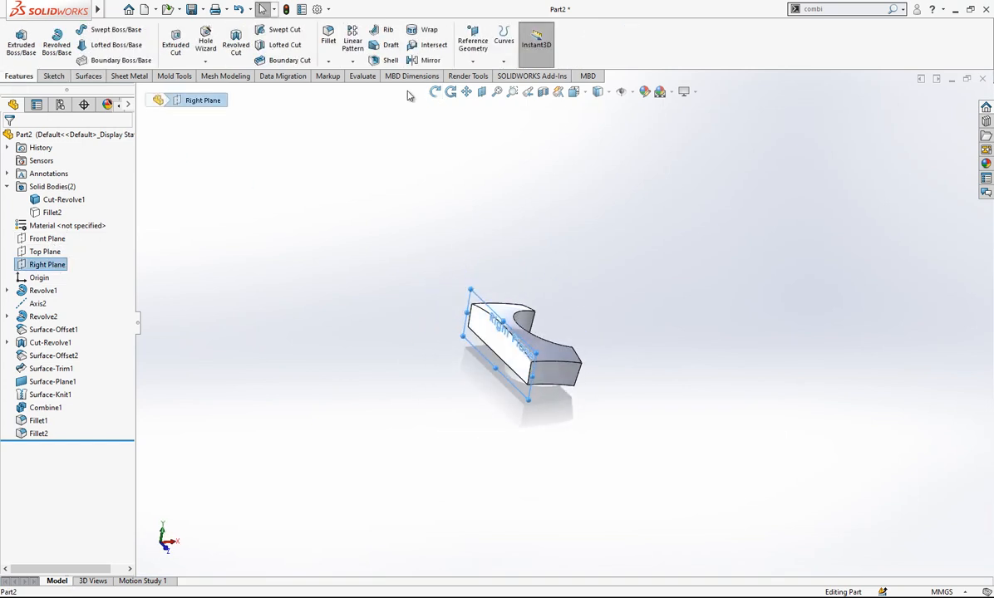
left_click(430, 60)
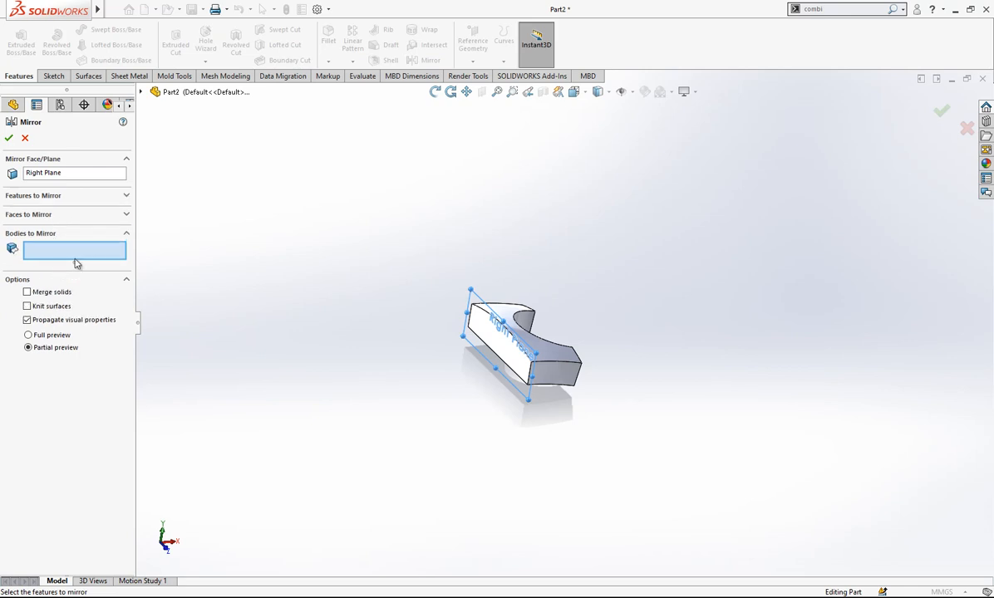
left_click(26, 292)
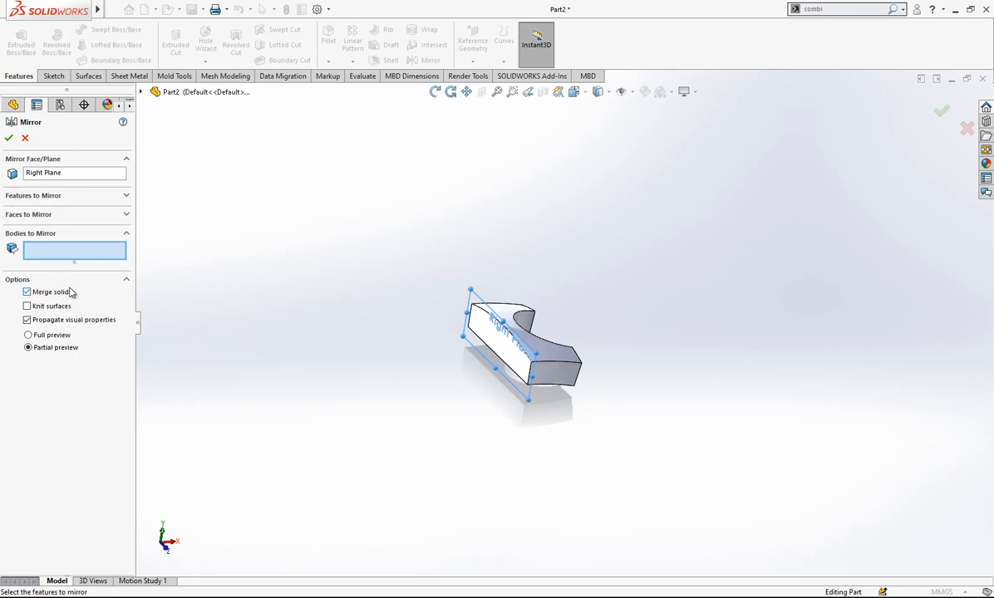
left_click(521, 349)
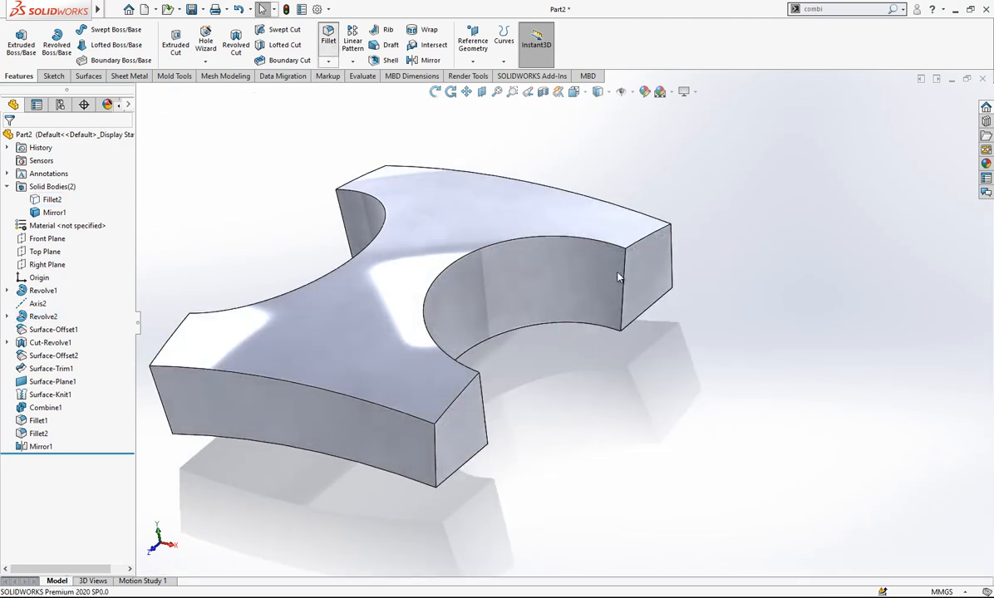
left_click(327, 37)
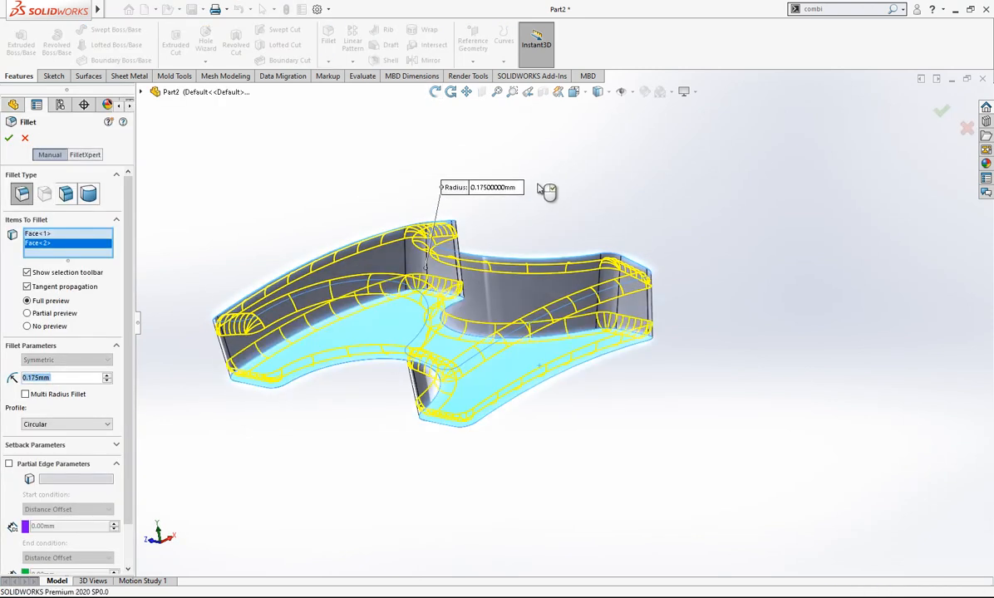
Accept the face fillet and give the dog-bone link a matte gold appearance from the metal library
left_click(9, 136)
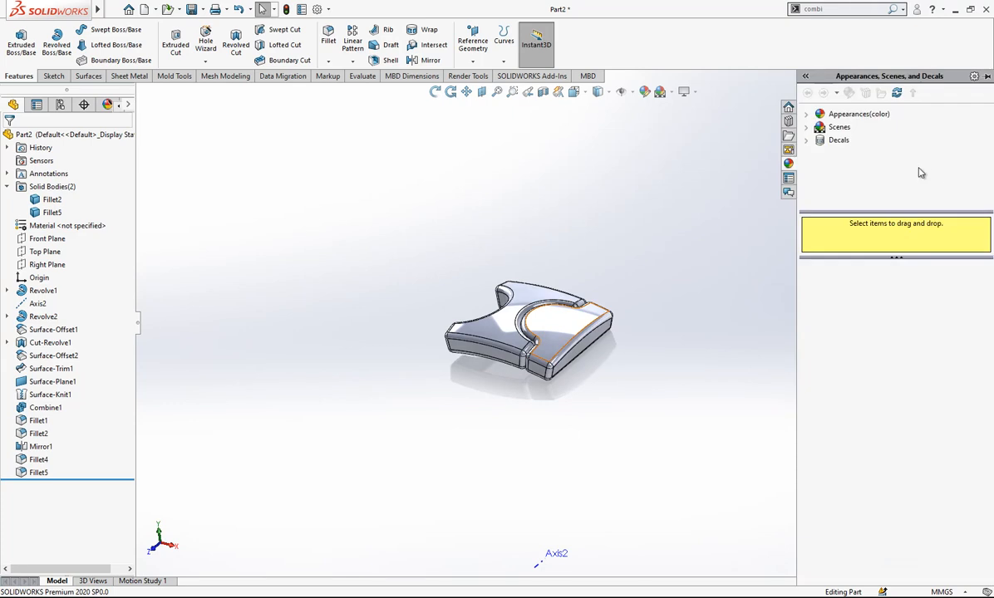
left_click(805, 113)
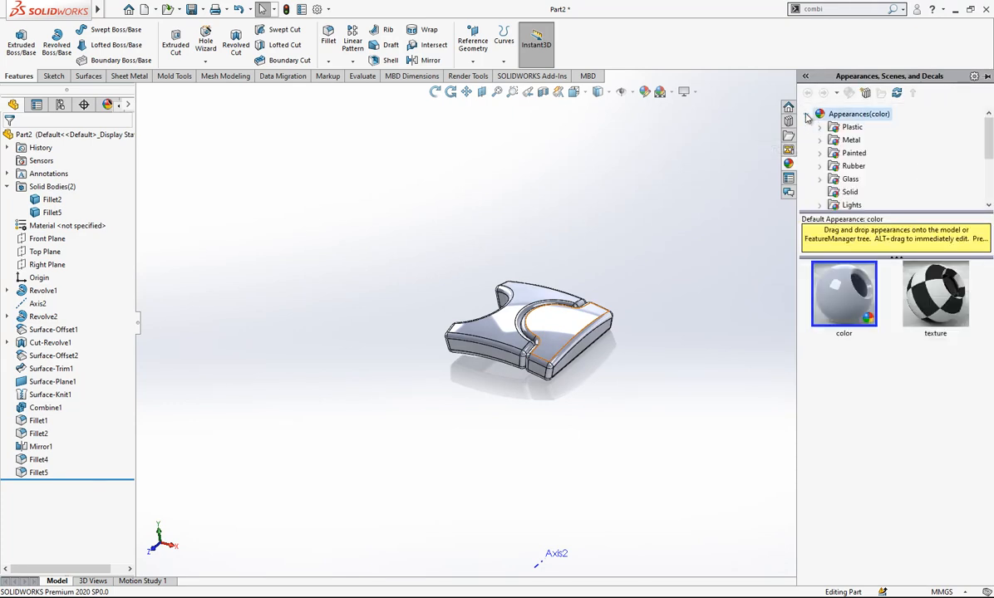
left_click(851, 140)
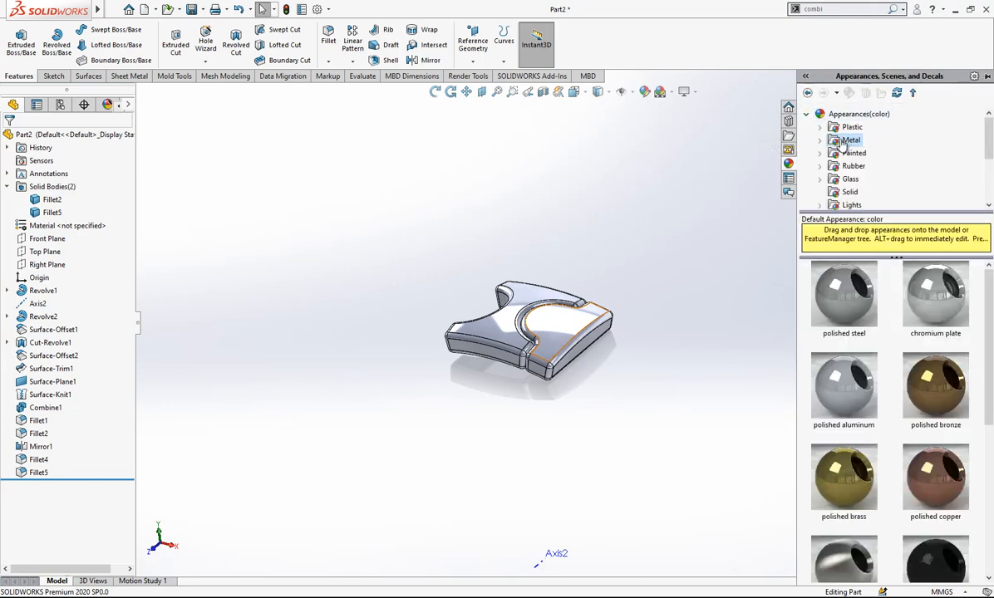
left_click(821, 139)
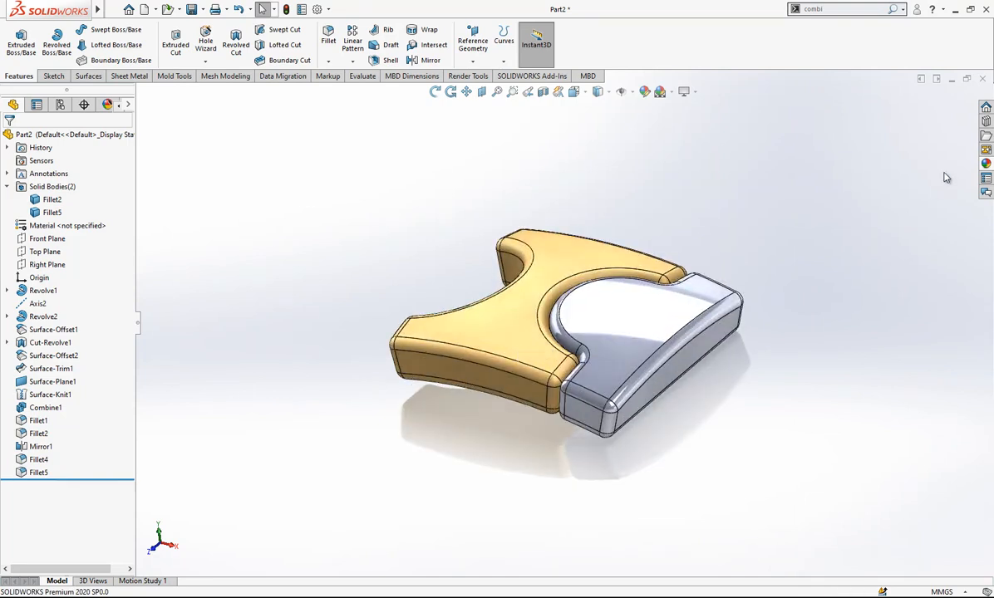
Give the neighbouring block body a chrome appearance
left_click(985, 164)
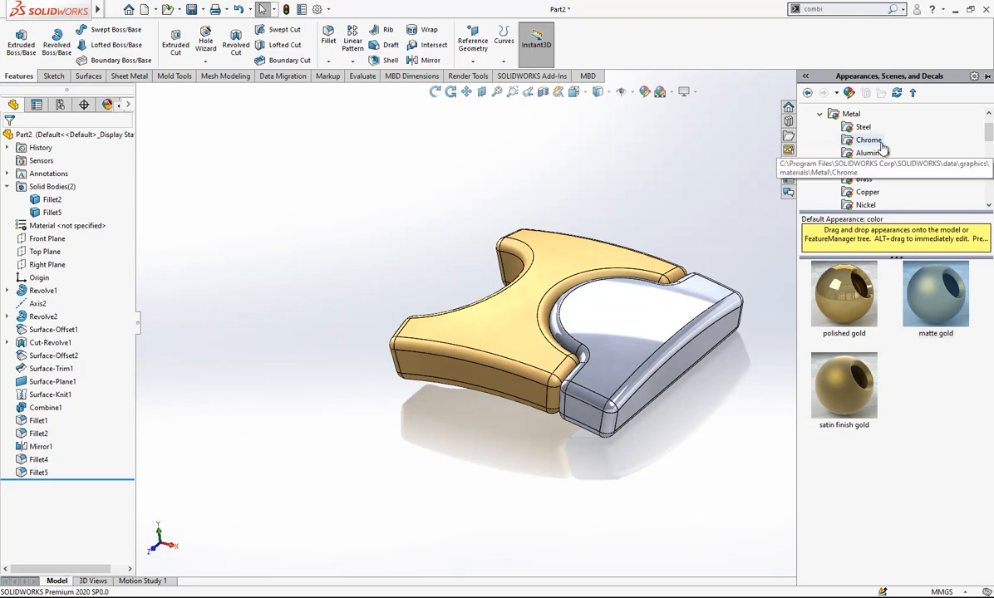
left_click(867, 140)
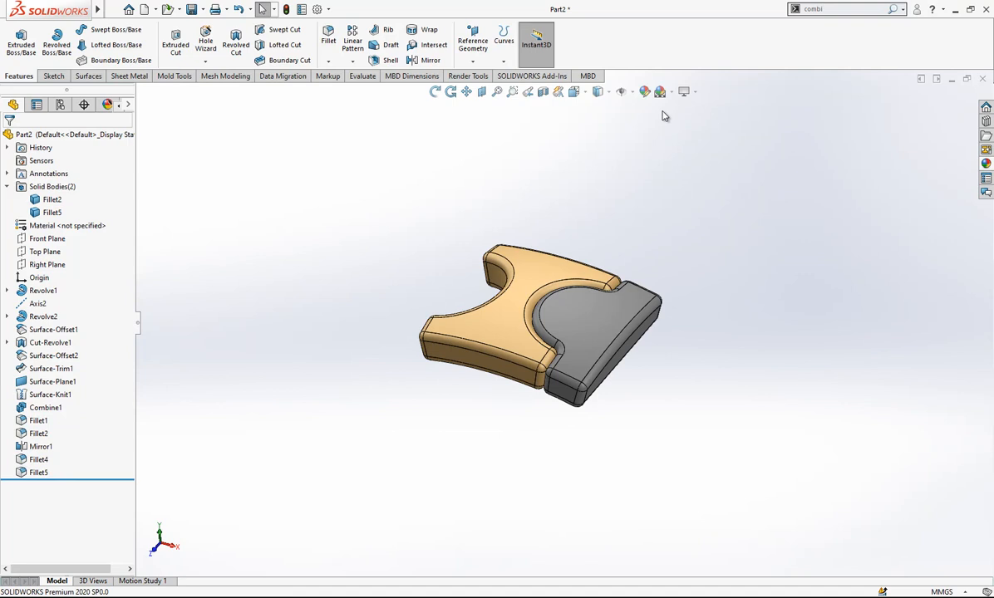
left_click(694, 91)
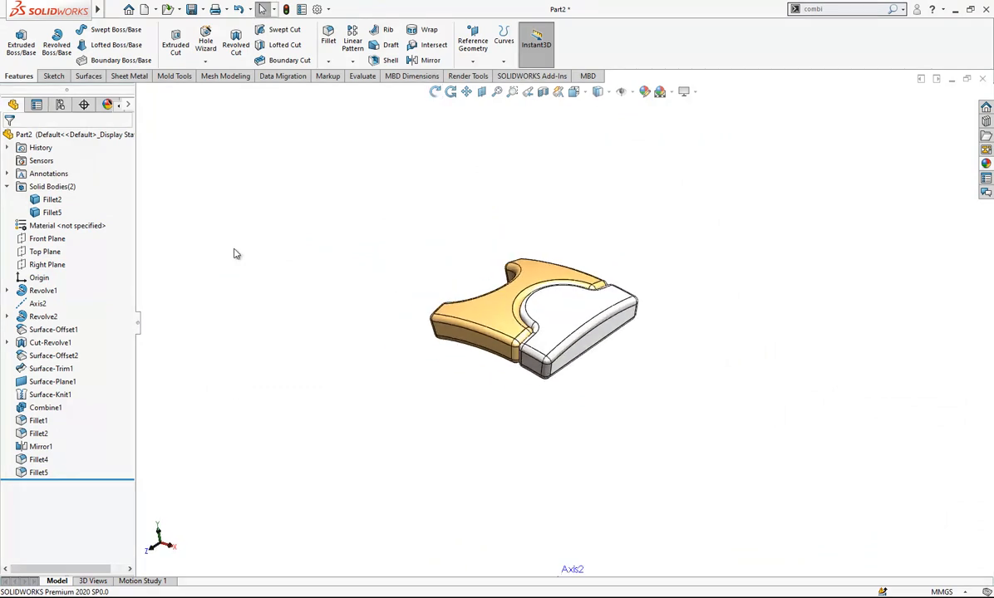
Mirror the two-tone bodies about the Front Plane, then select Axis2 for the pattern
left_click(47, 239)
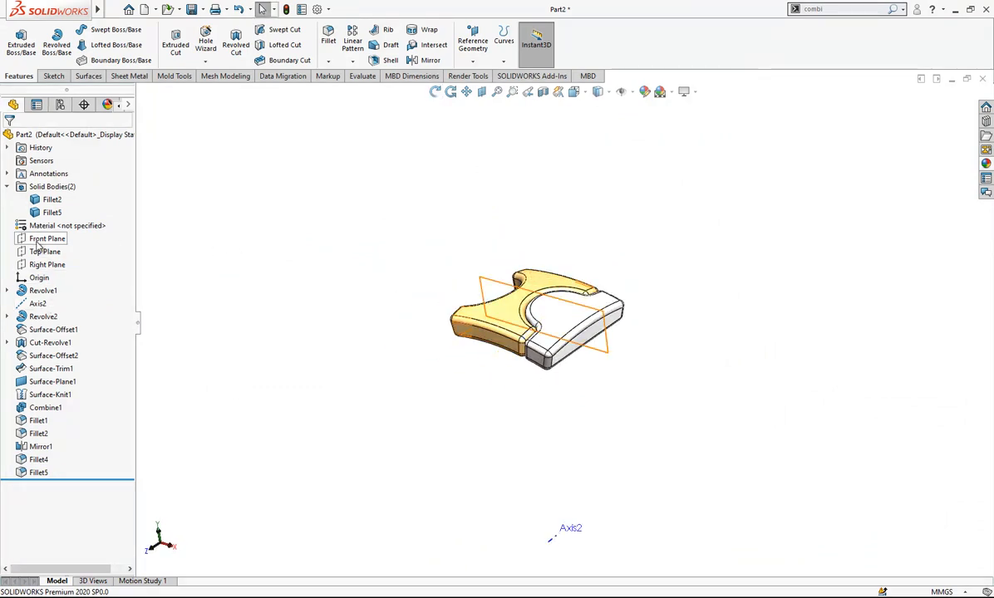
left_click(46, 265)
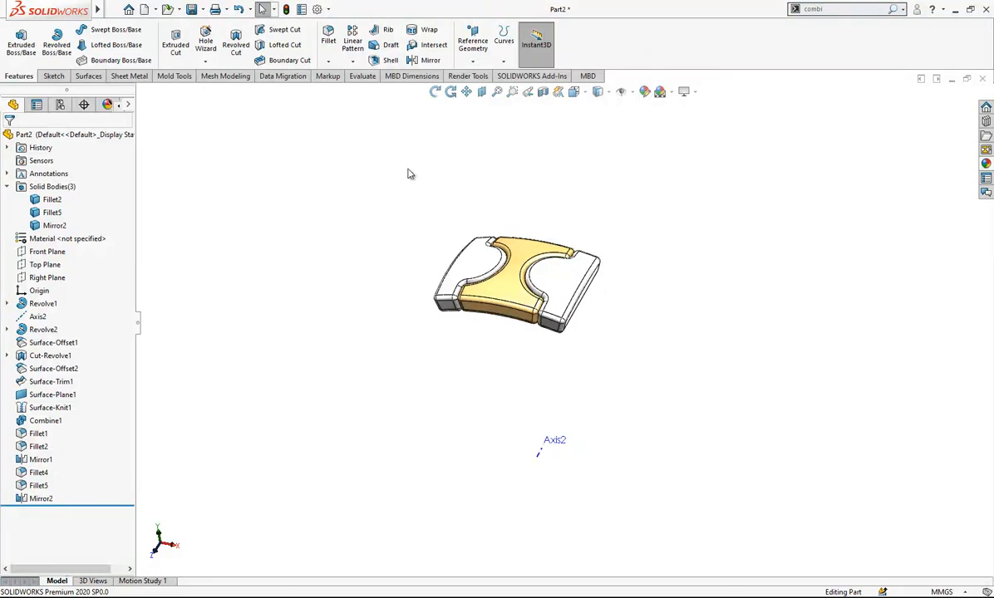
left_click(36, 316)
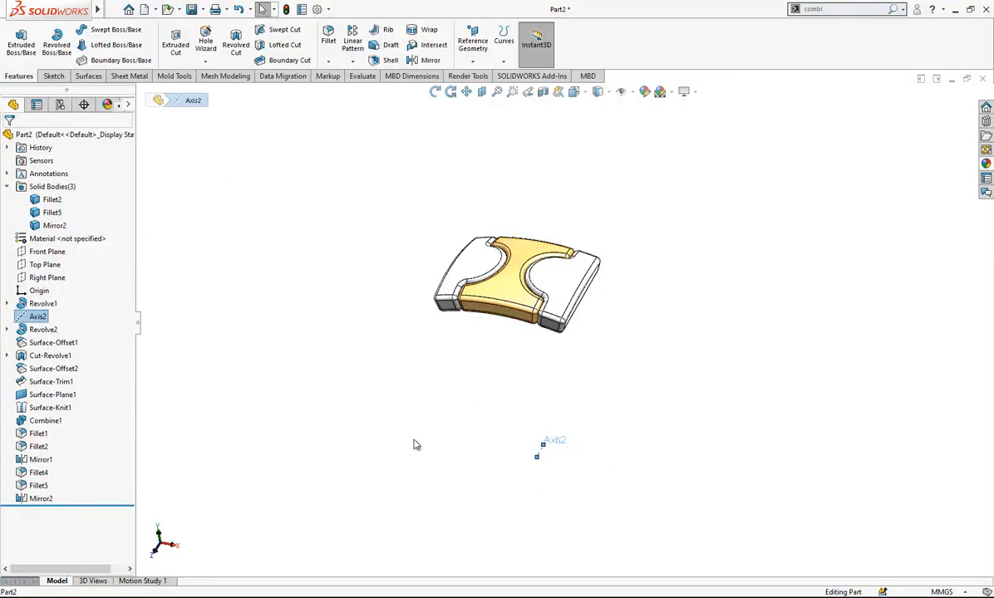
Circular-pattern the three bodies 11 times over 360° around Axis2 to complete the ring band
left_click(363, 60)
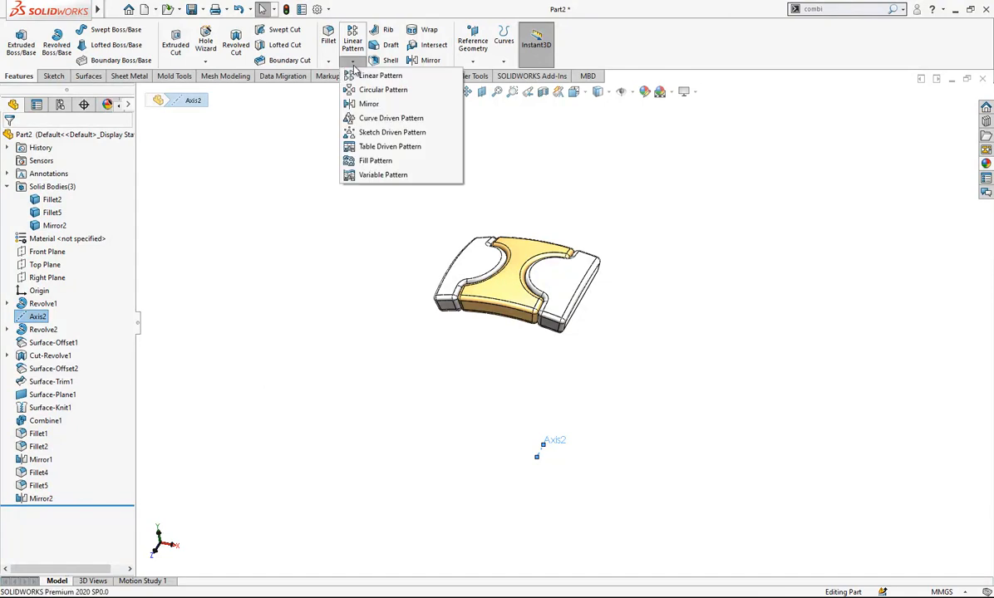
left_click(383, 90)
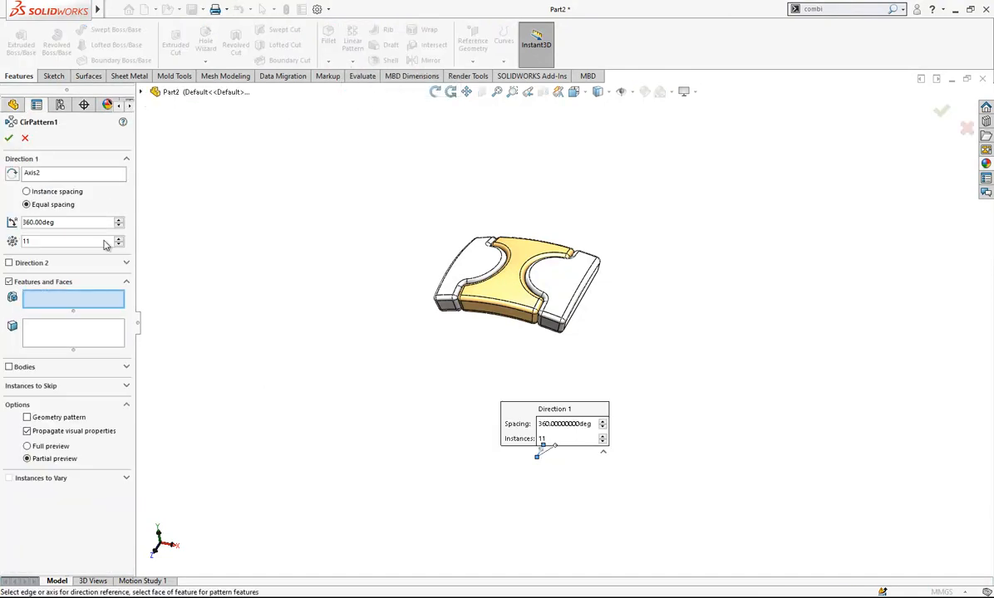
left_click(126, 283)
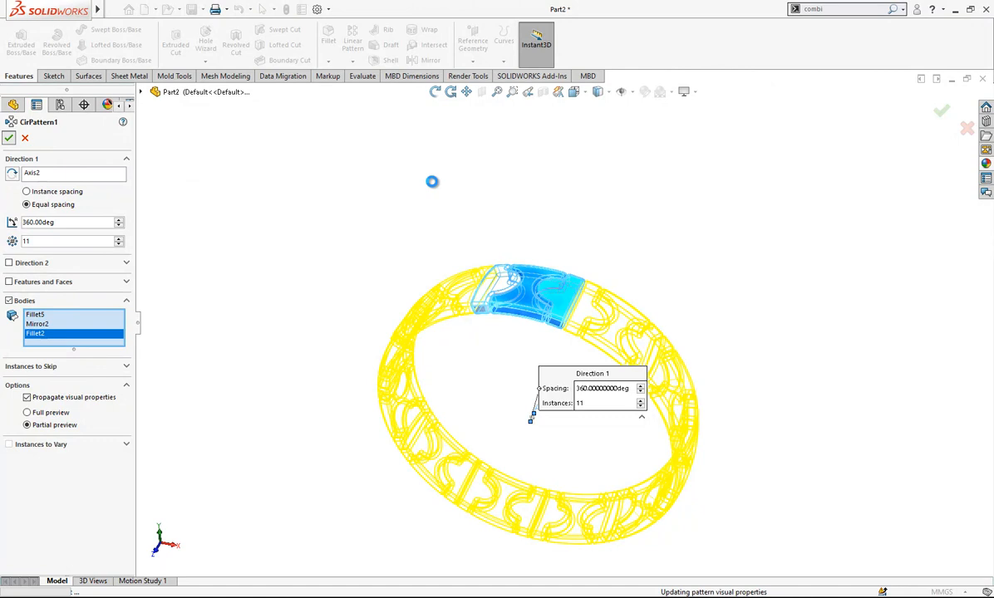
left_click(941, 110)
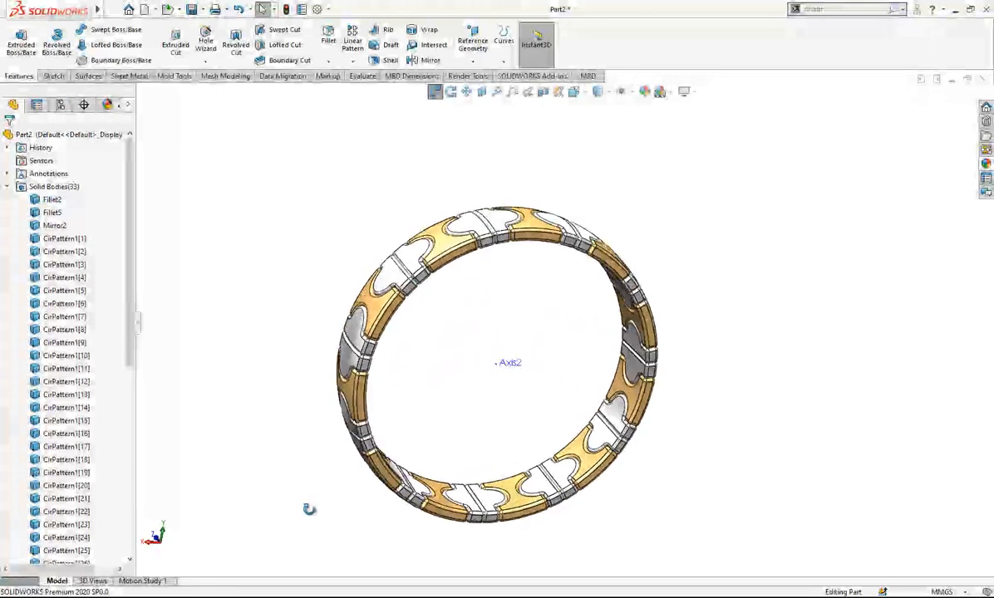
left_click(599, 91)
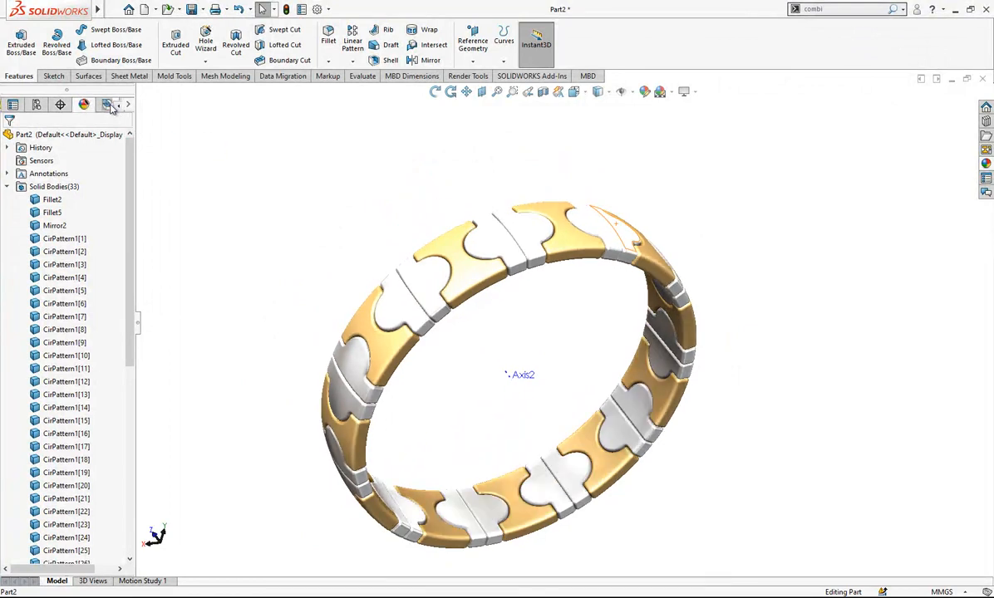
left_click(106, 104)
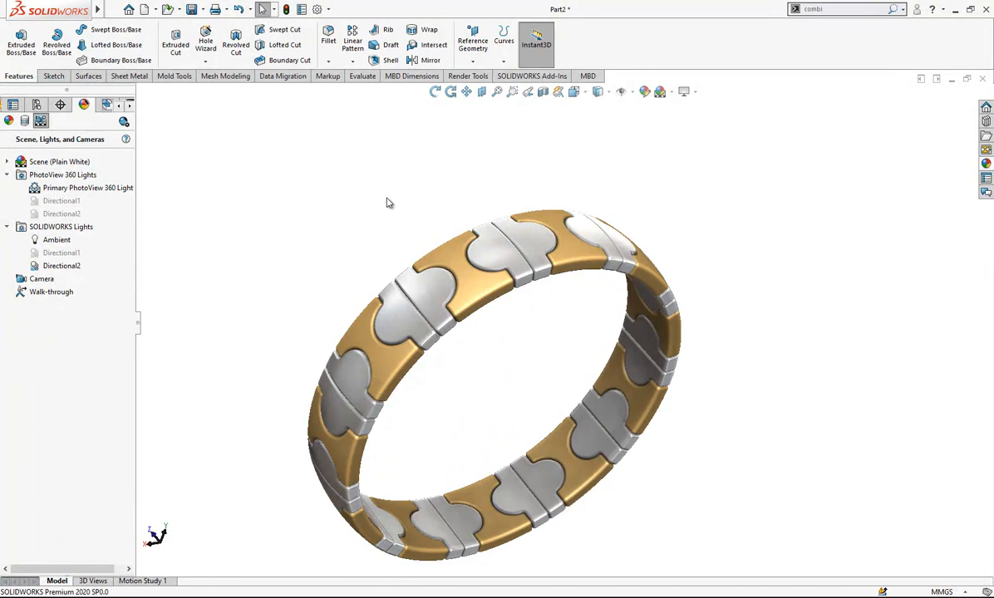
left_click_drag(386, 203, 531, 398)
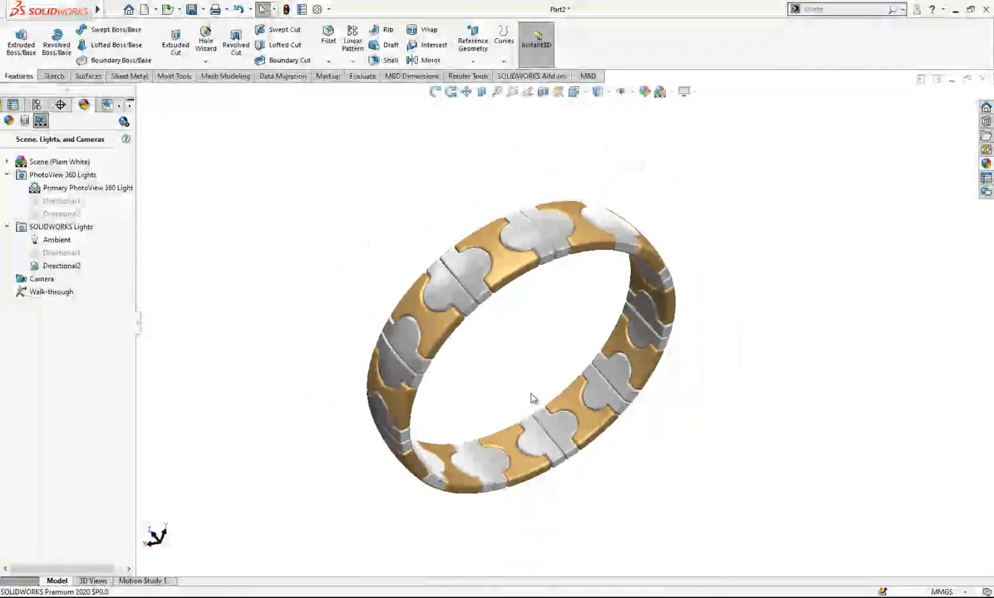
left_click_drag(532, 399, 367, 344)
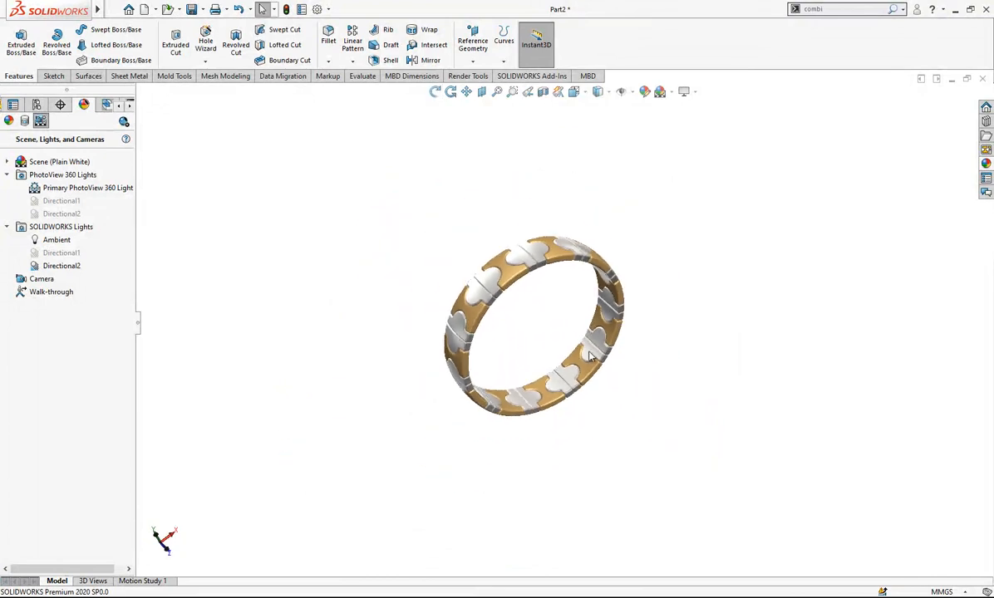
left_click_drag(590, 357, 528, 275)
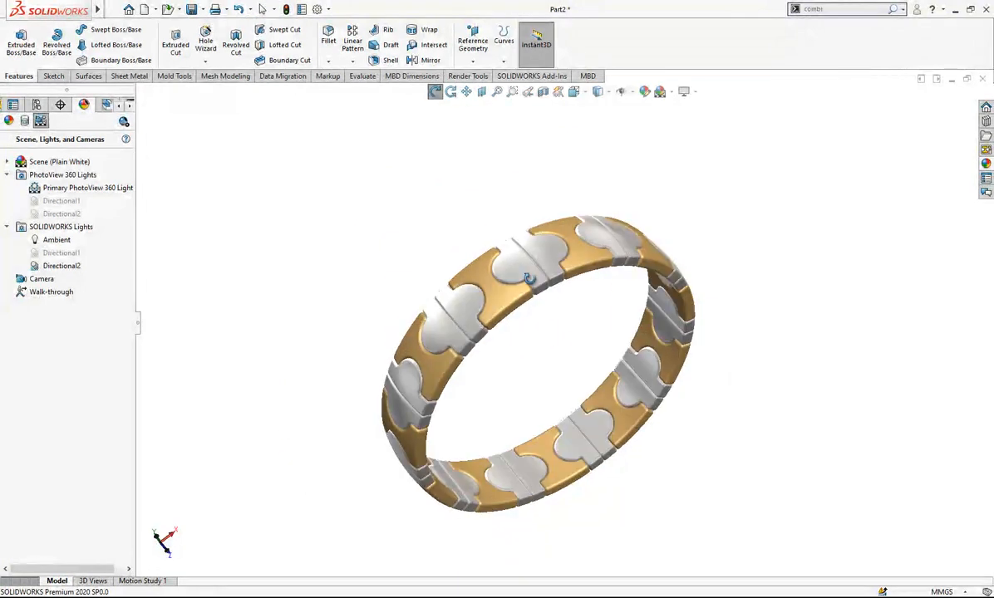